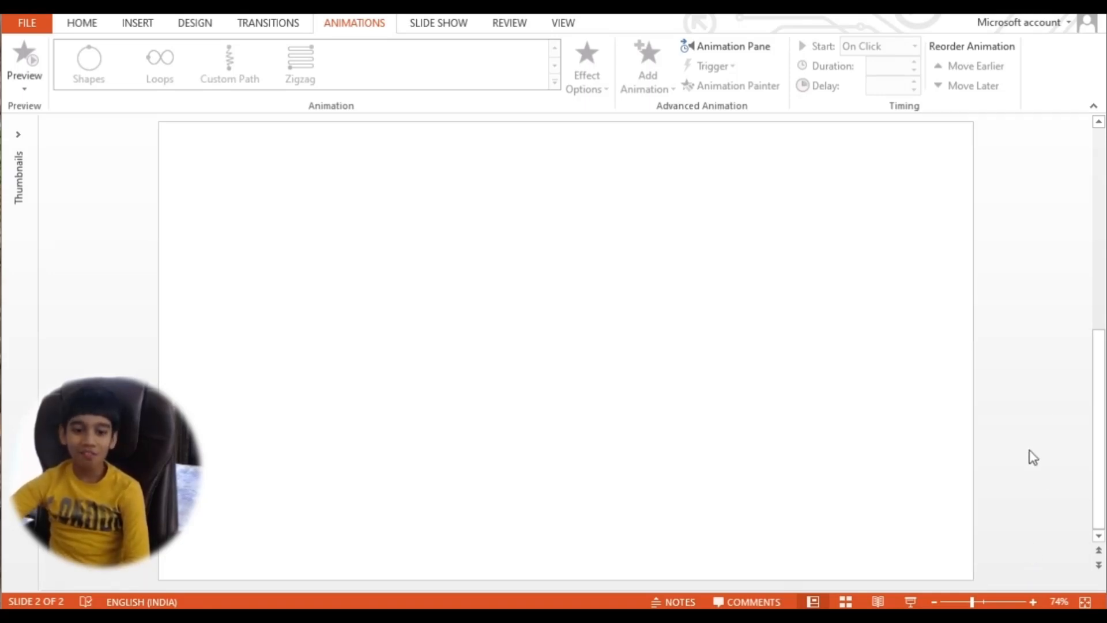
mouse_move(1007, 477)
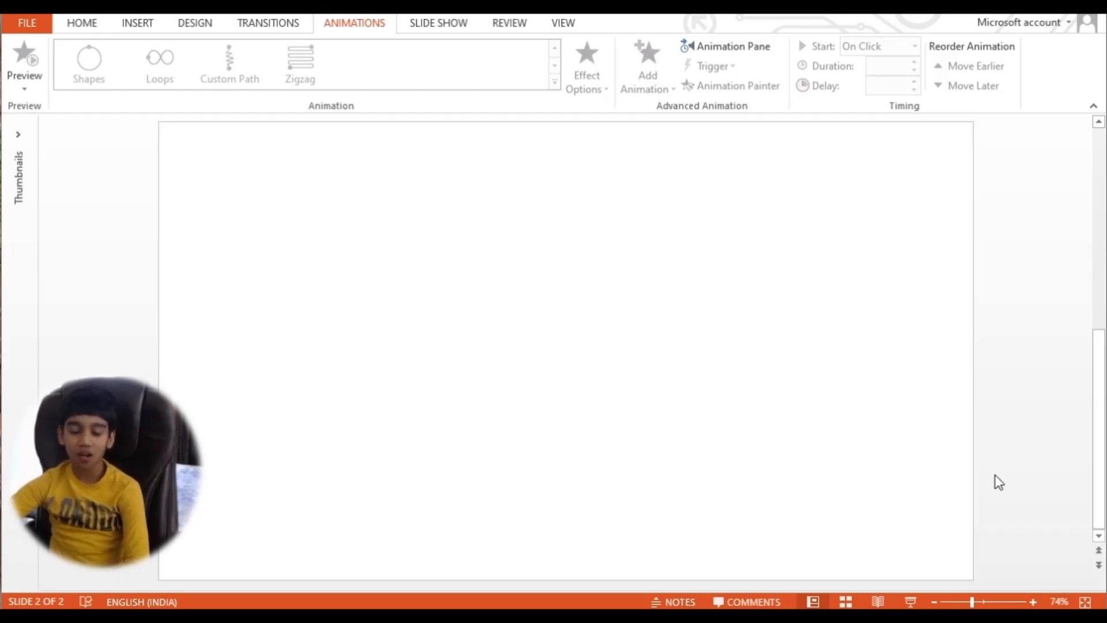
mouse_move(214, 67)
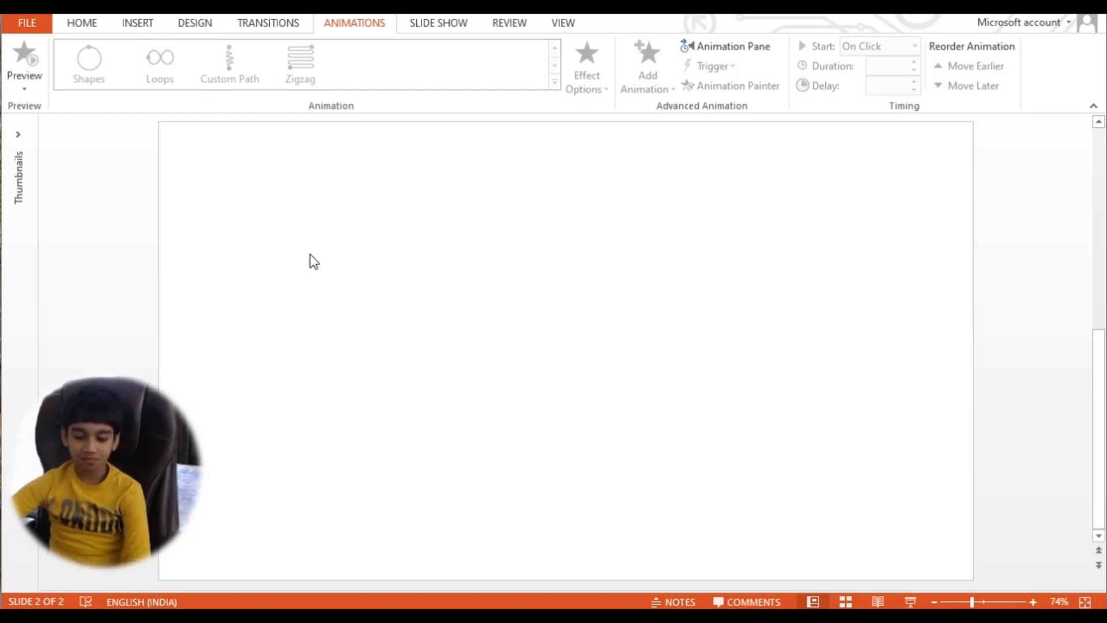
mouse_move(137, 23)
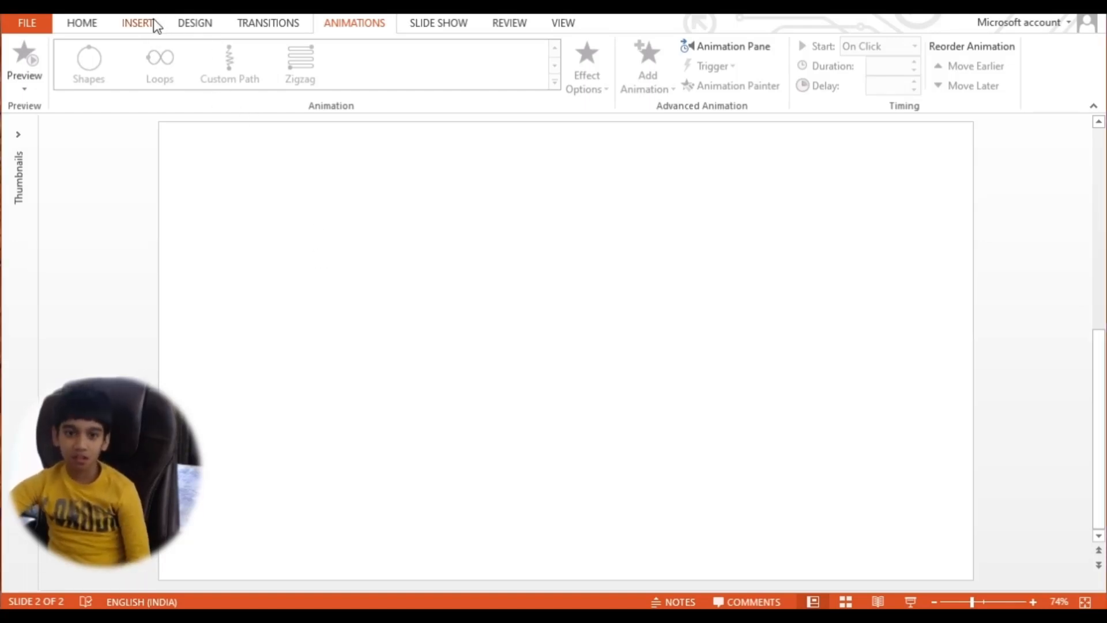
Insert the WhatsApp hand-with-pencil photo from the Desktop onto slide two
left_click(137, 23)
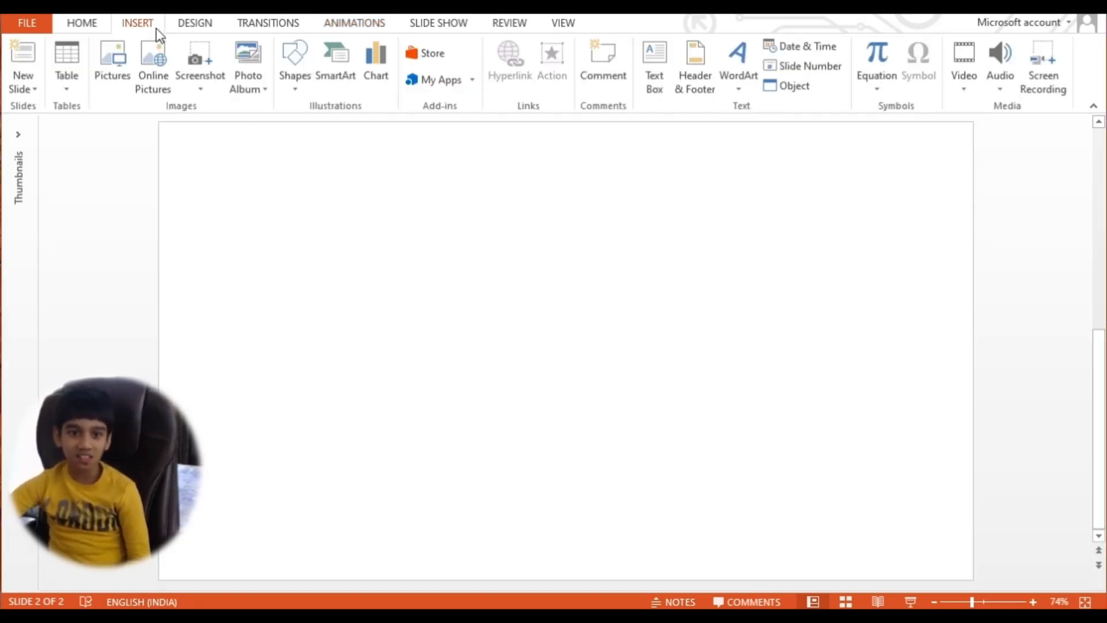
mouse_move(111, 60)
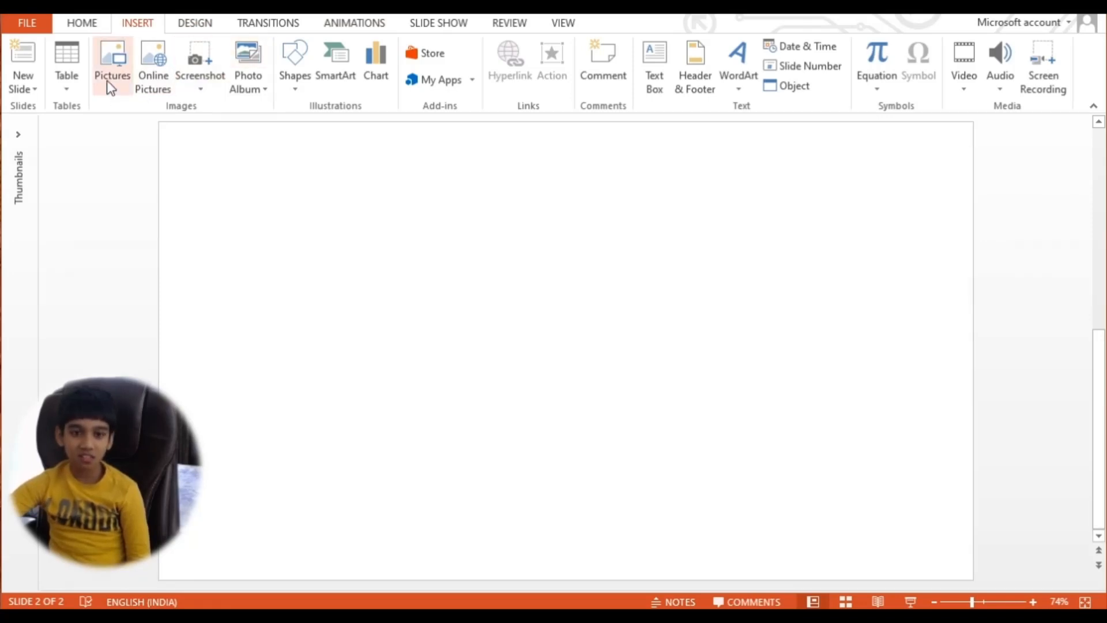
left_click(111, 63)
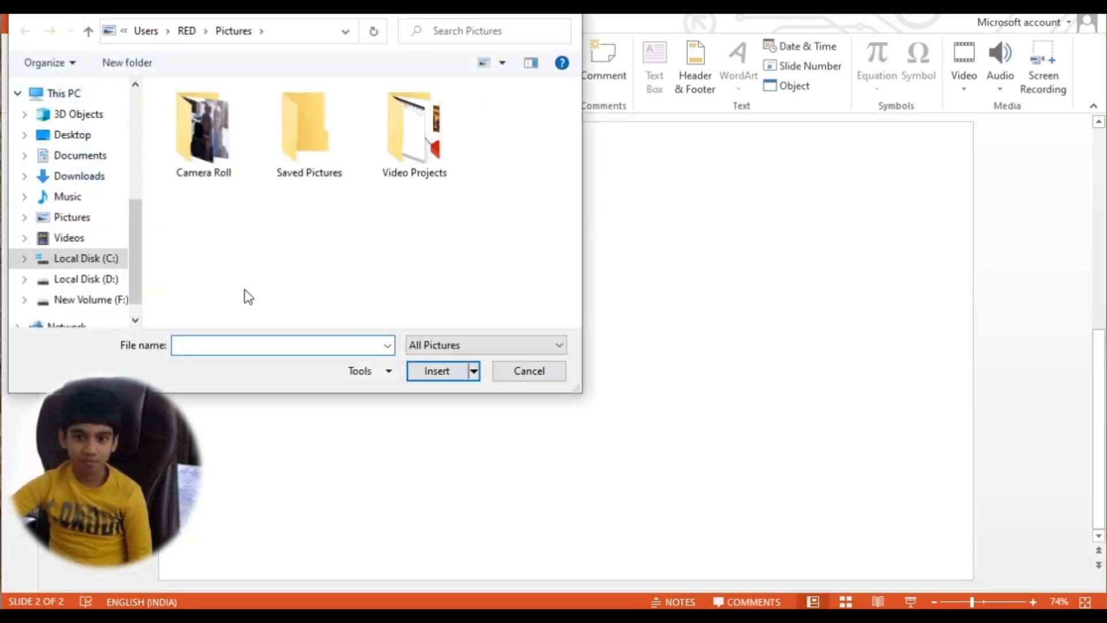
left_click(71, 134)
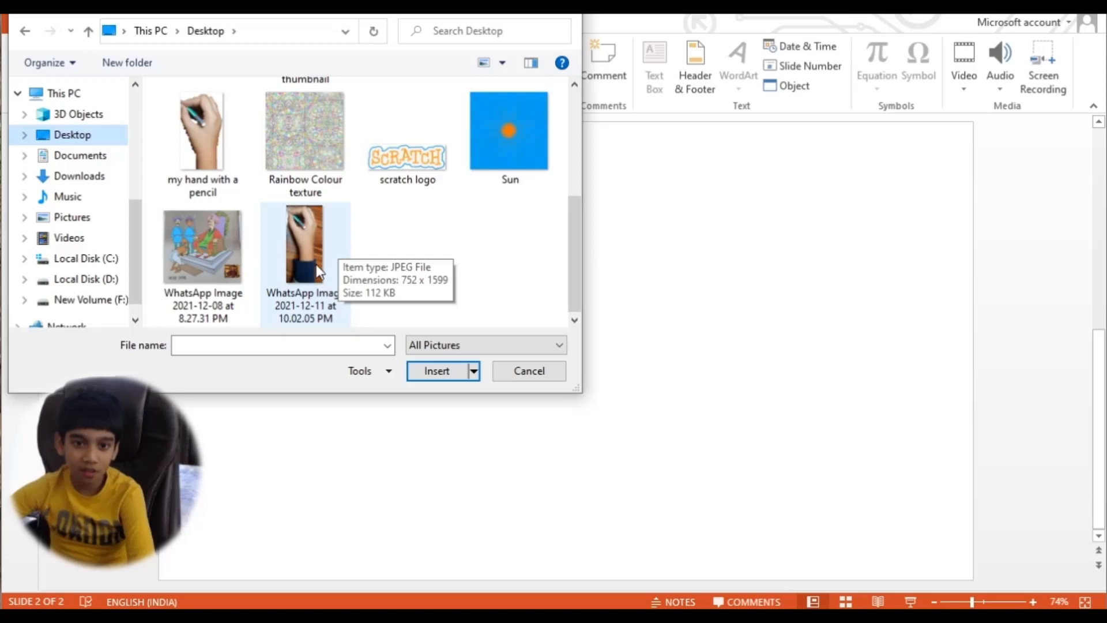
left_click(304, 245)
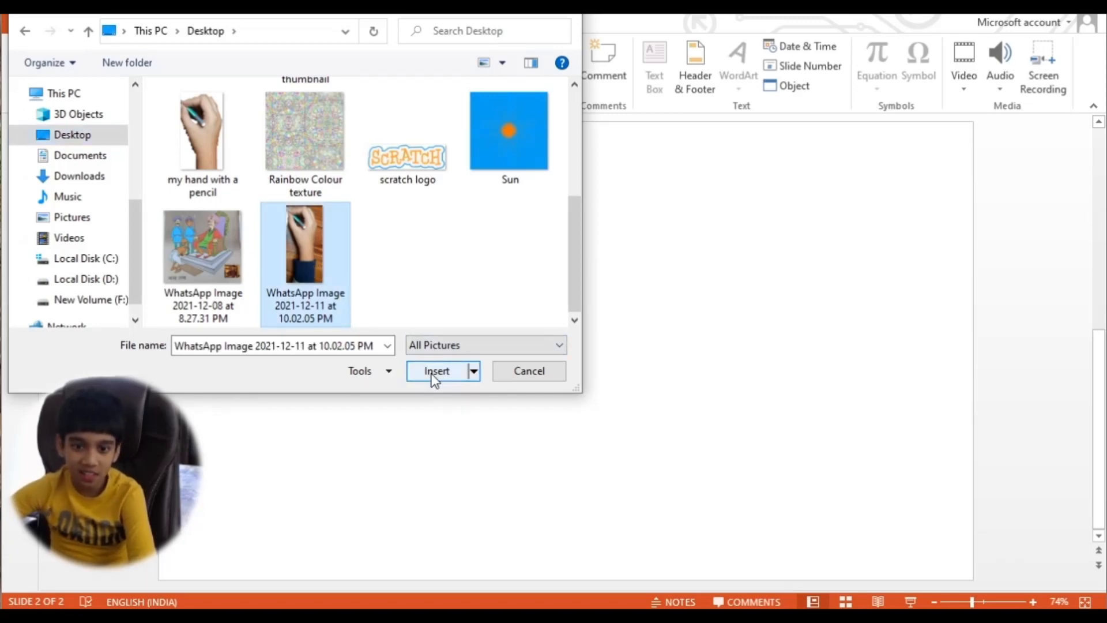
left_click(436, 371)
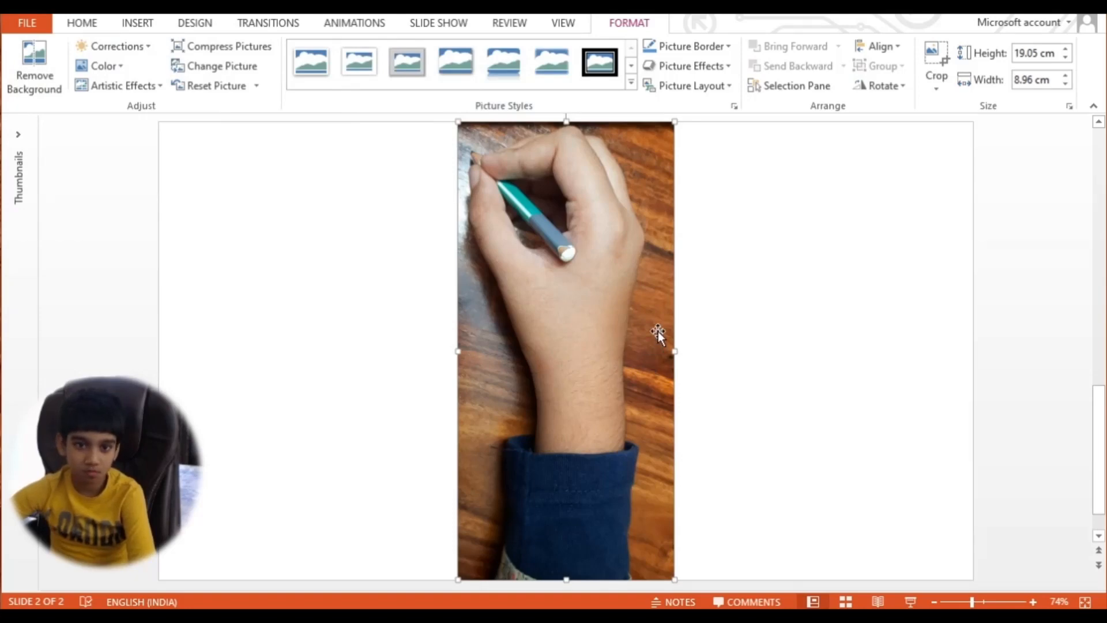
left_click(82, 23)
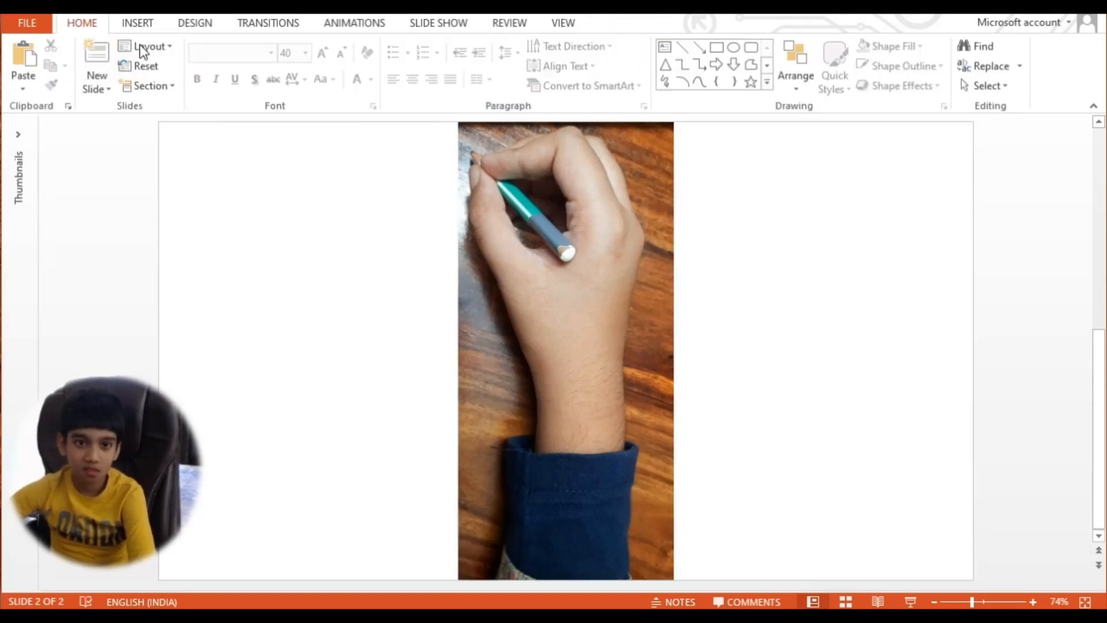
Draw a blue rectangle over the bottom of the photo and adjust its height to cover the sleeve
left_click(295, 63)
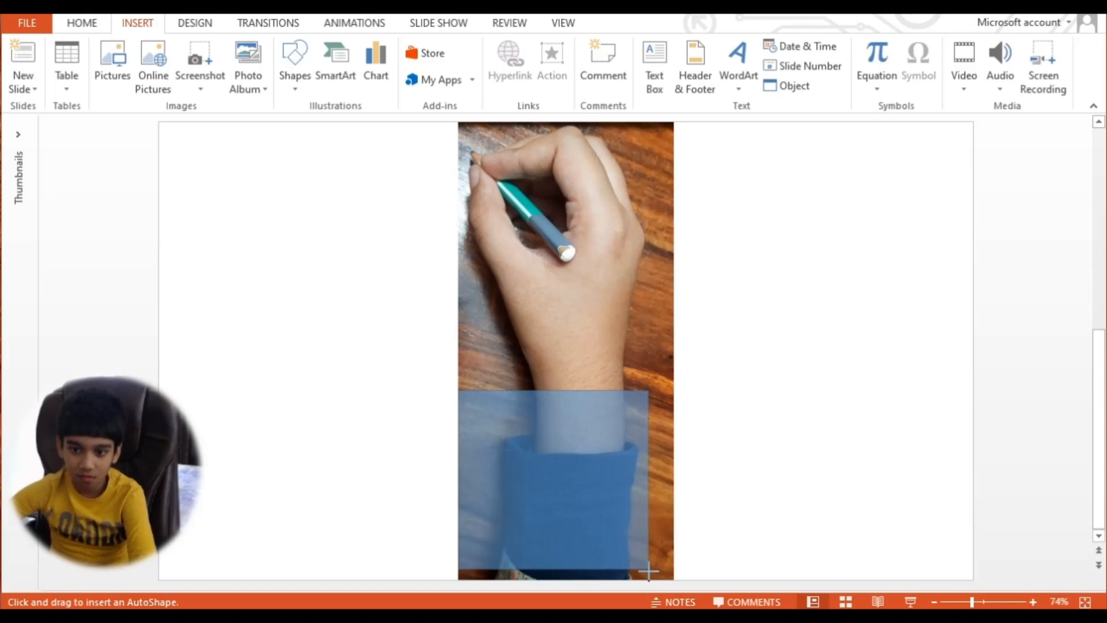
left_click_drag(459, 391, 672, 571)
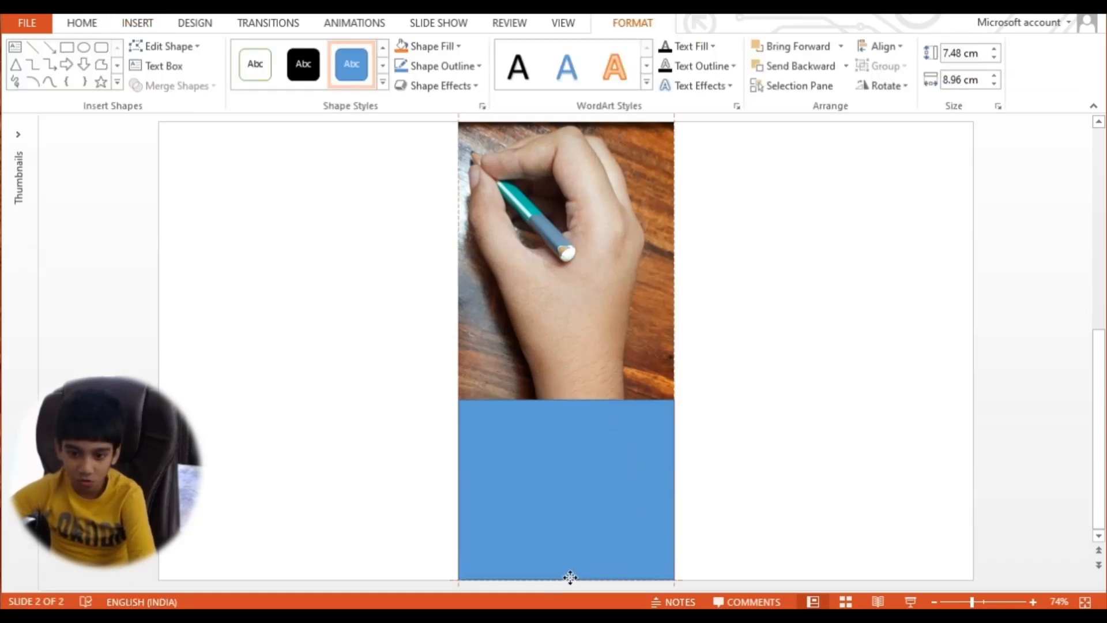
left_click(565, 486)
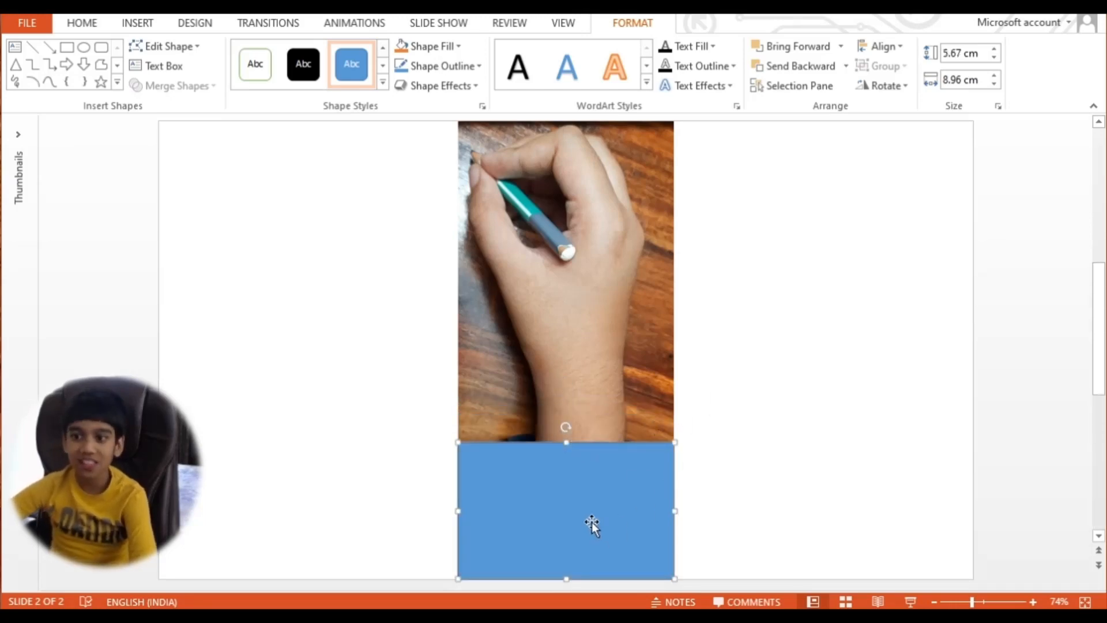
mouse_move(740, 427)
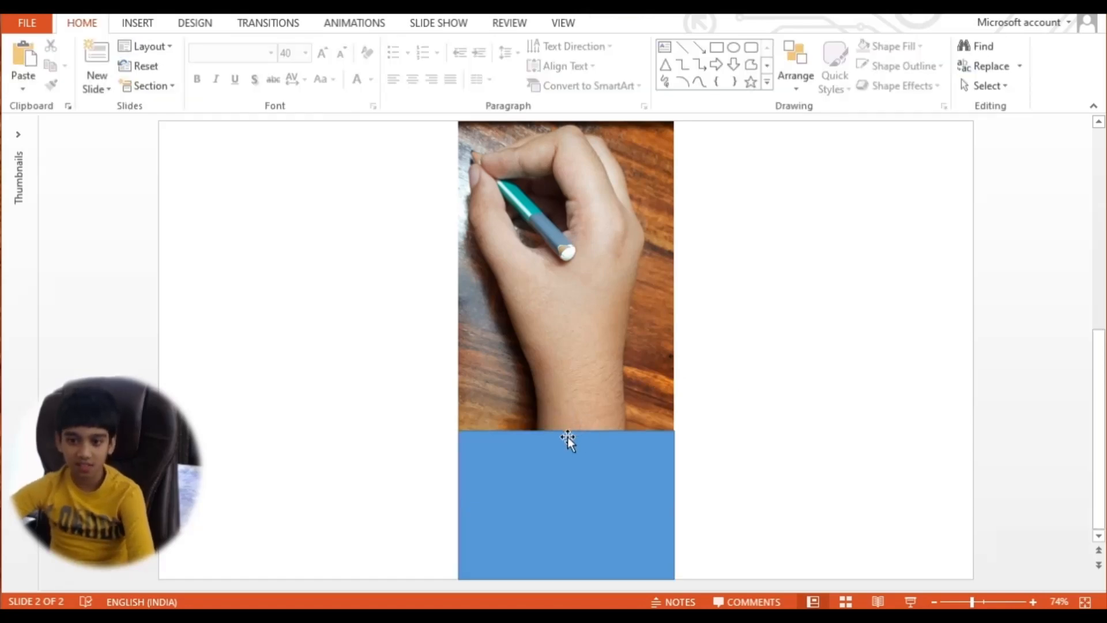
left_click(137, 23)
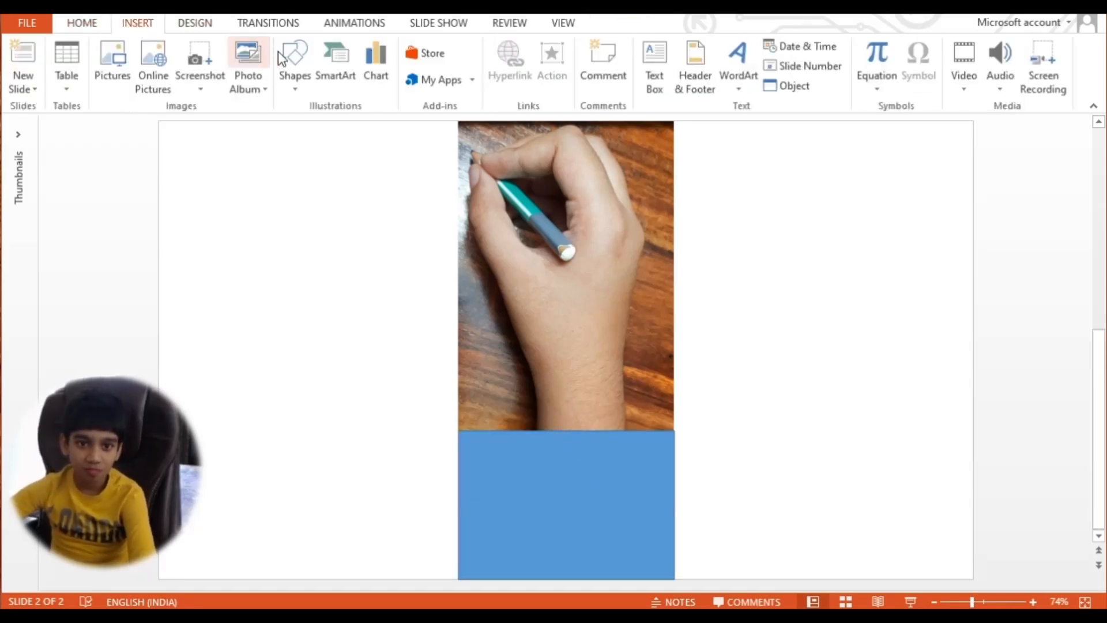
Pick another rectangle from the Shapes gallery, ready to draw below the hand photo
left_click(294, 64)
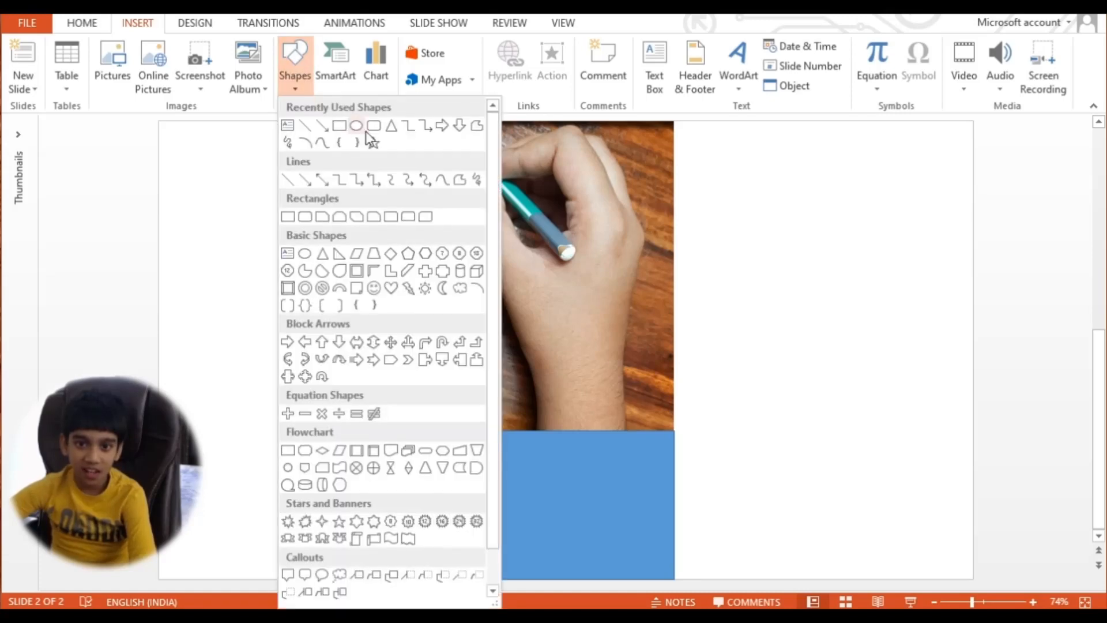
left_click(357, 126)
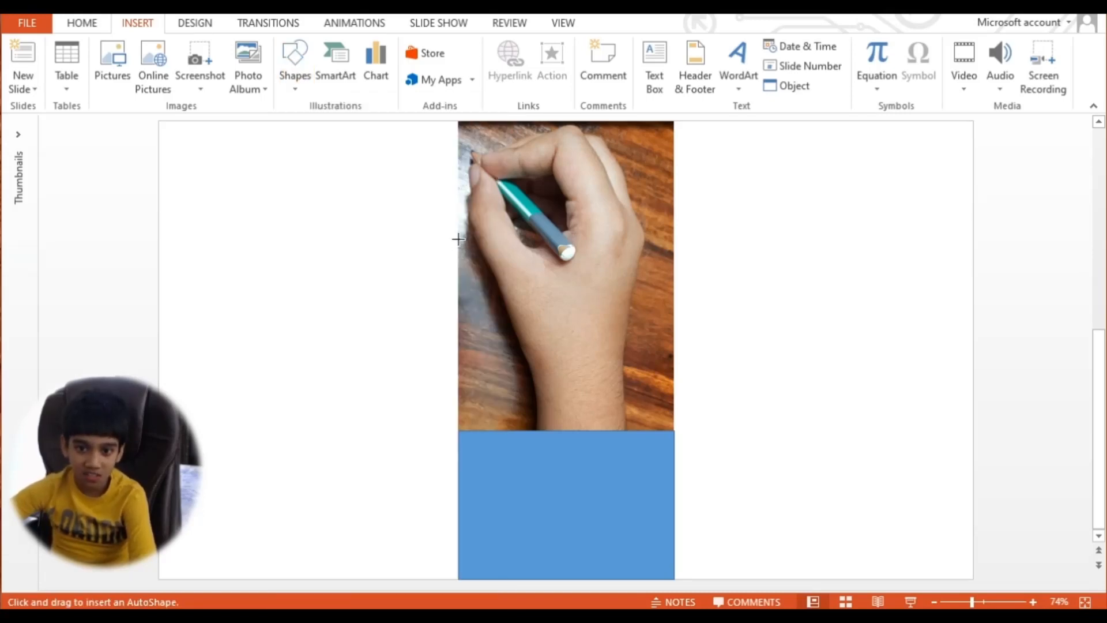
mouse_move(471, 166)
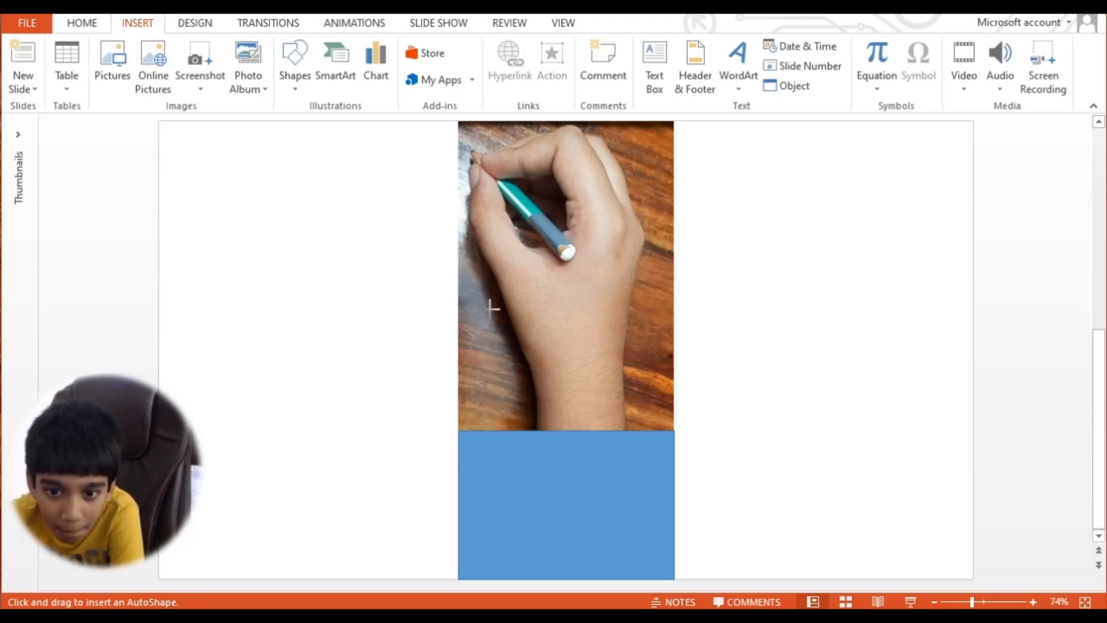
mouse_move(519, 343)
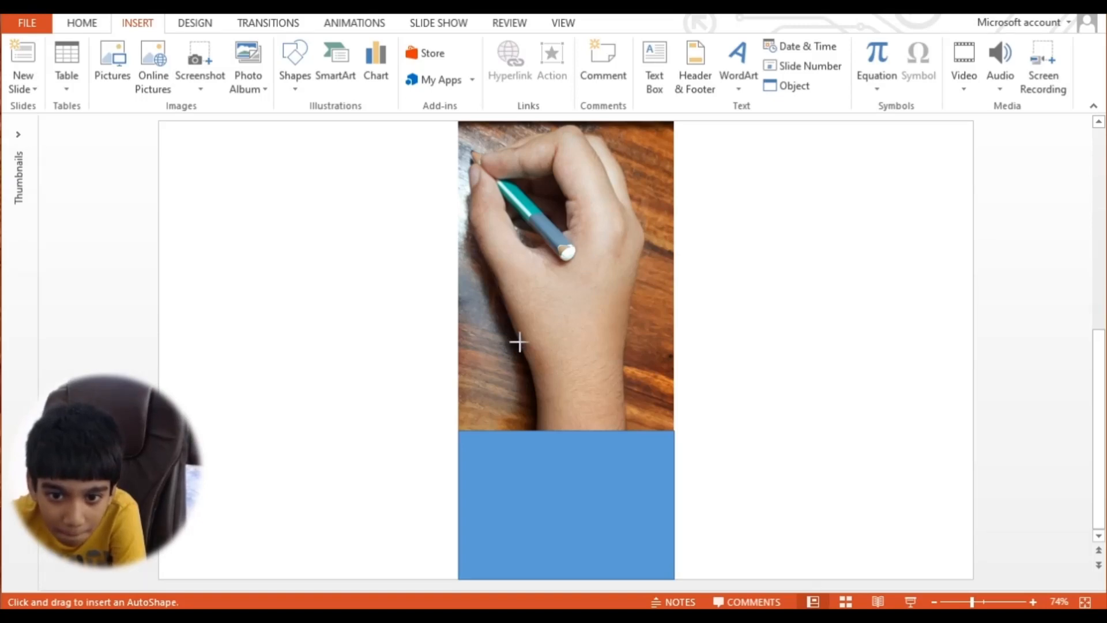
mouse_move(529, 366)
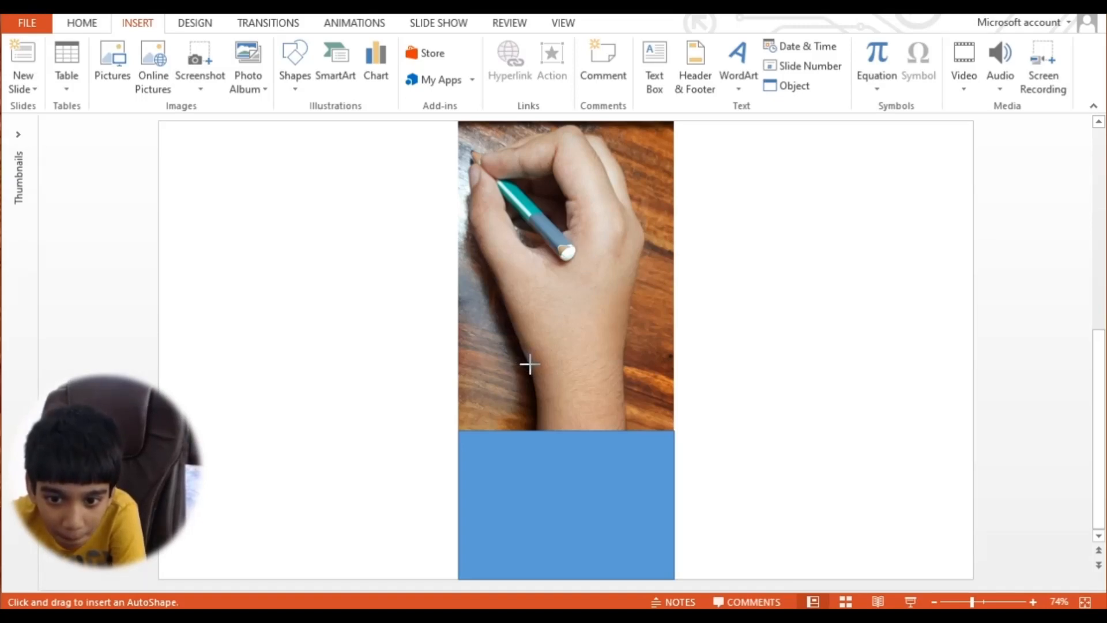
mouse_move(539, 420)
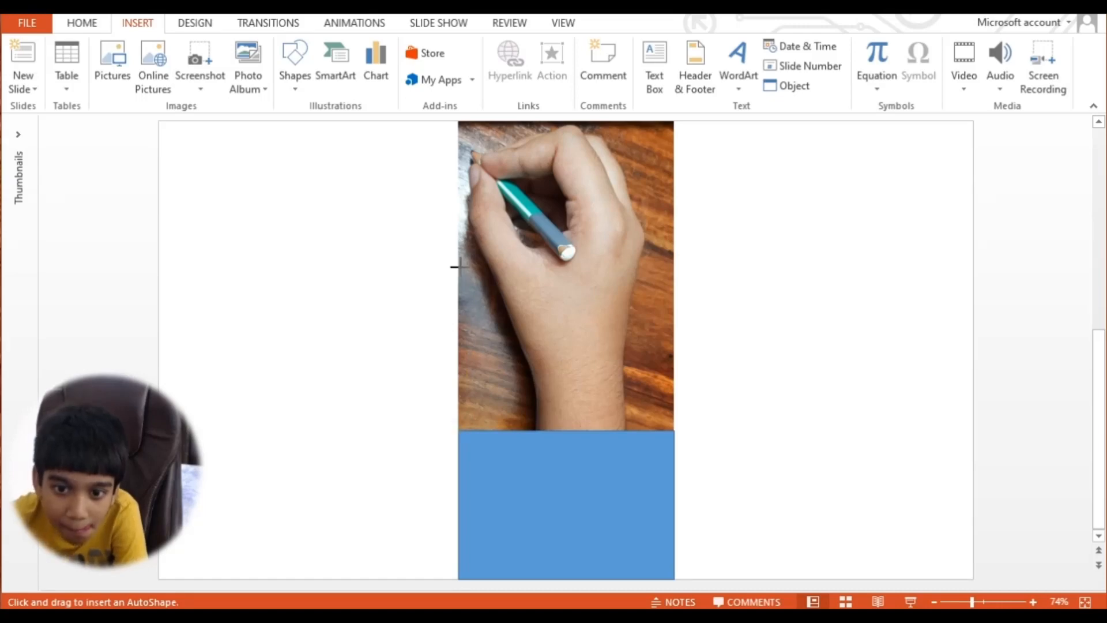
mouse_move(483, 272)
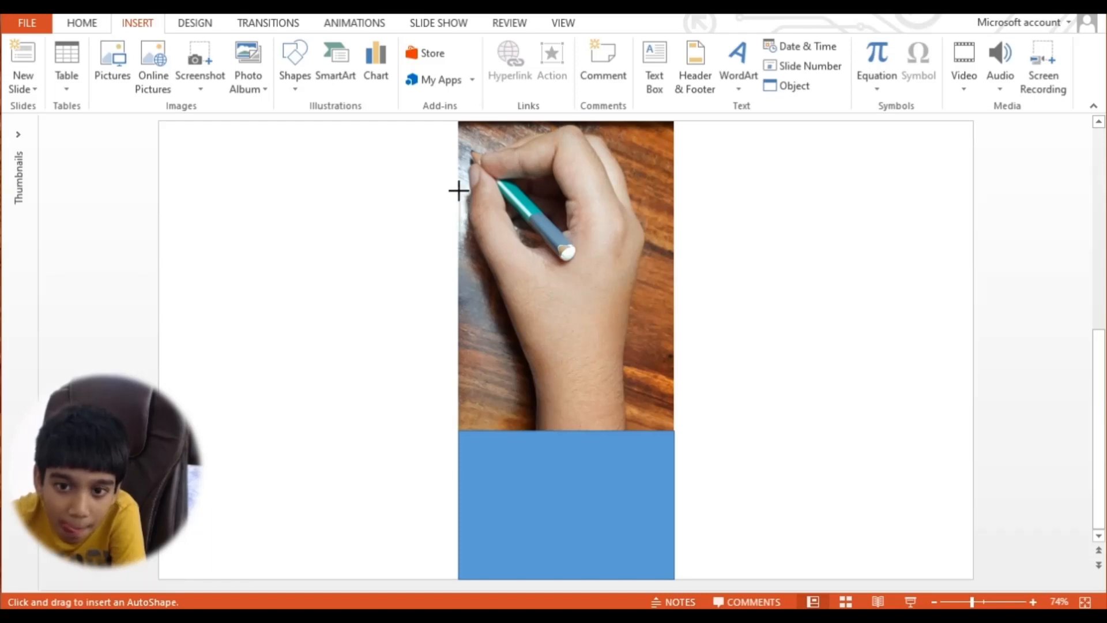
mouse_move(458, 126)
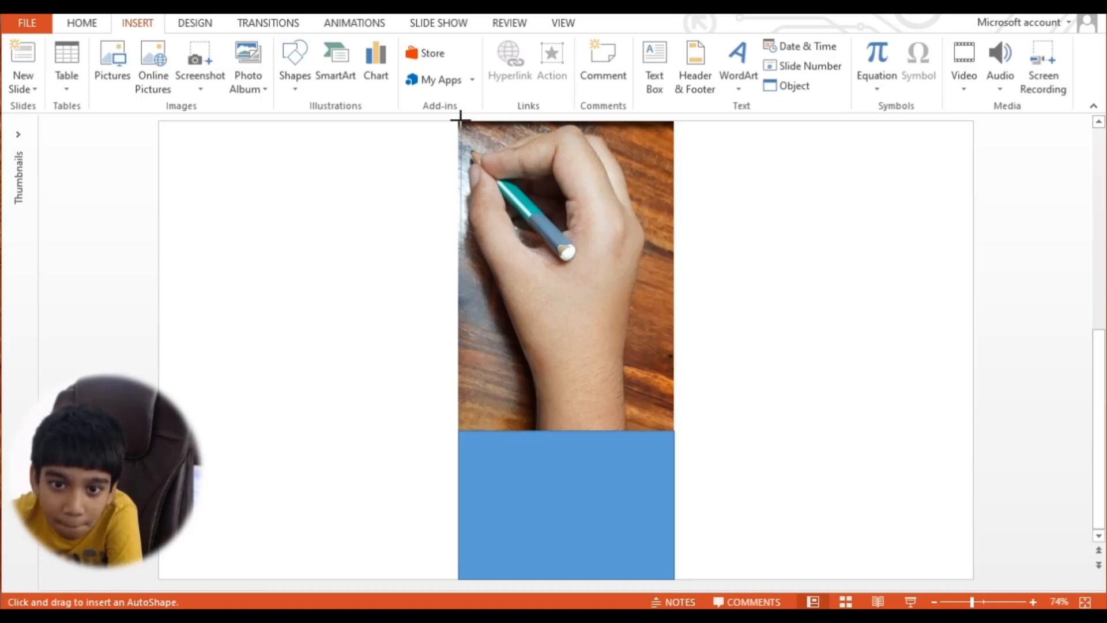
mouse_move(615, 137)
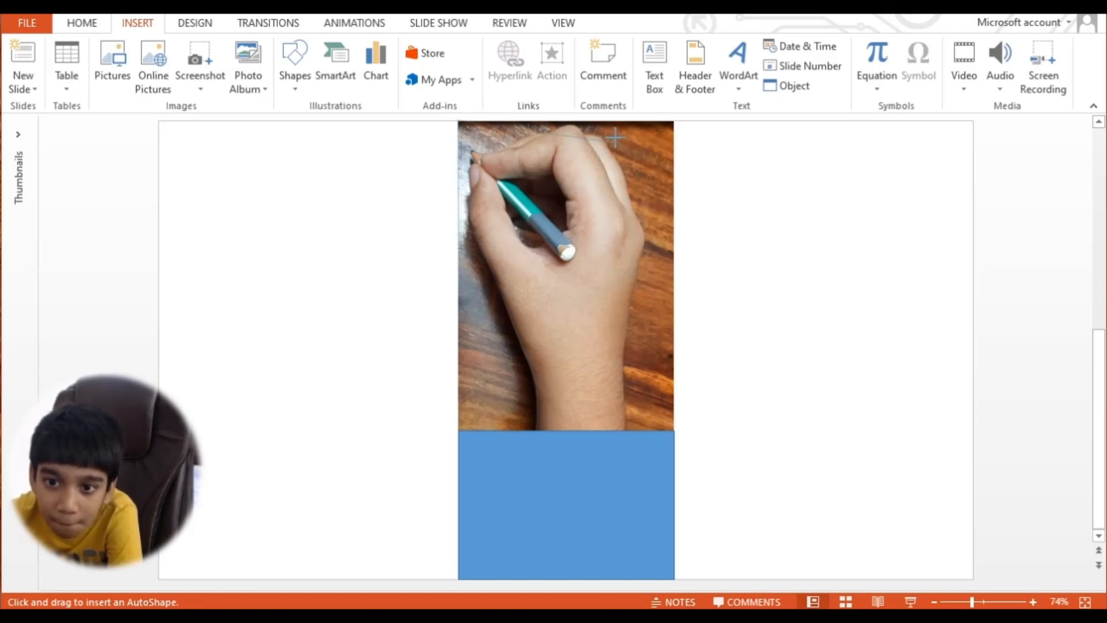
mouse_move(669, 117)
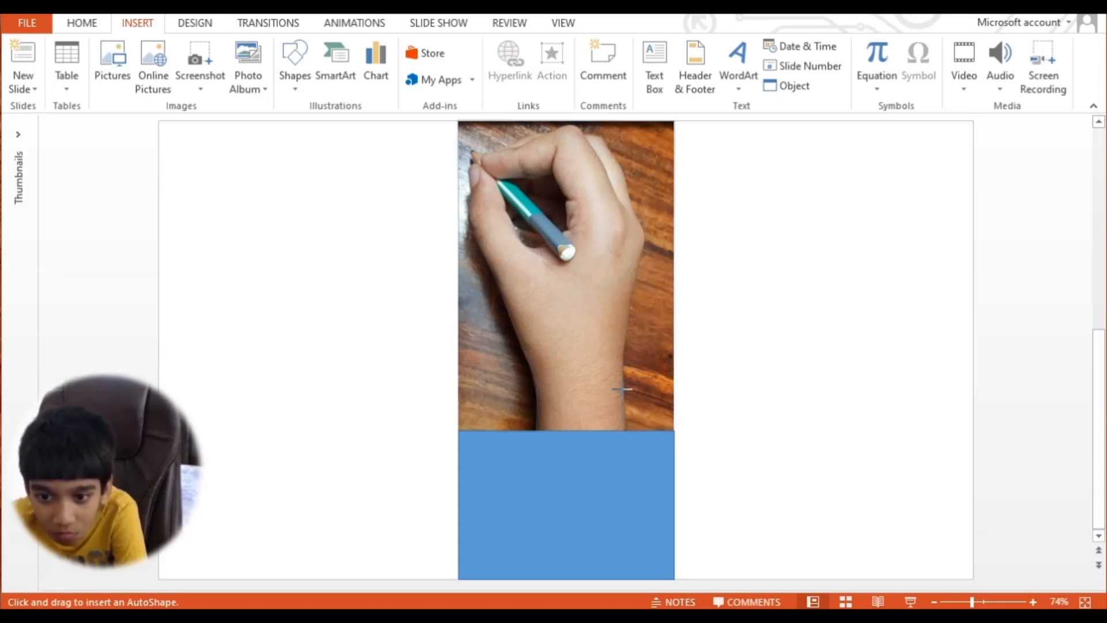
mouse_move(621, 347)
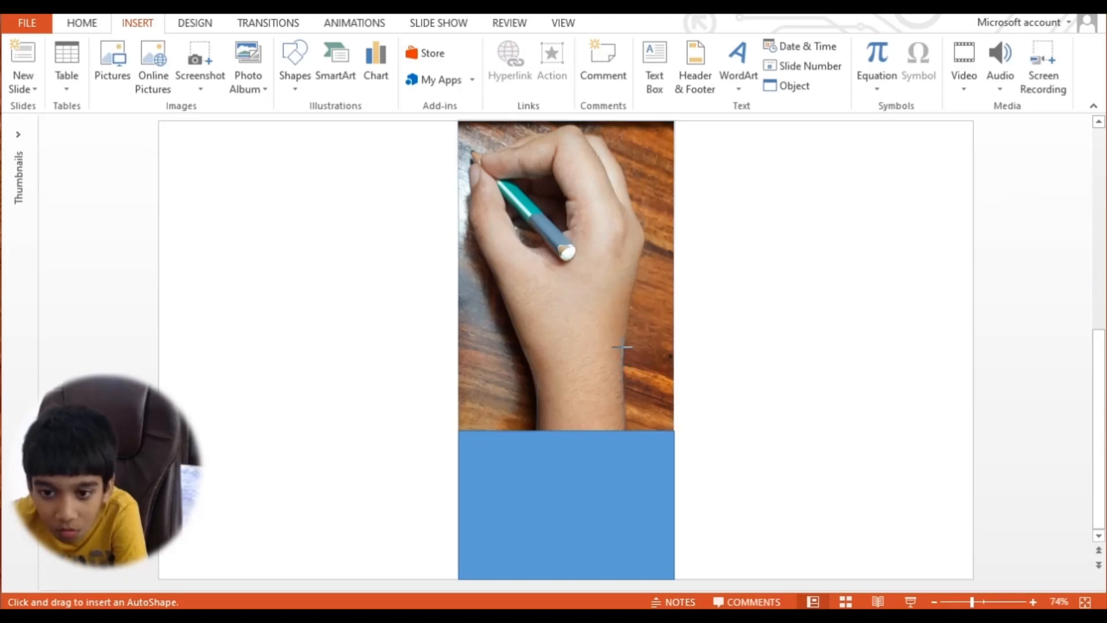
mouse_move(628, 288)
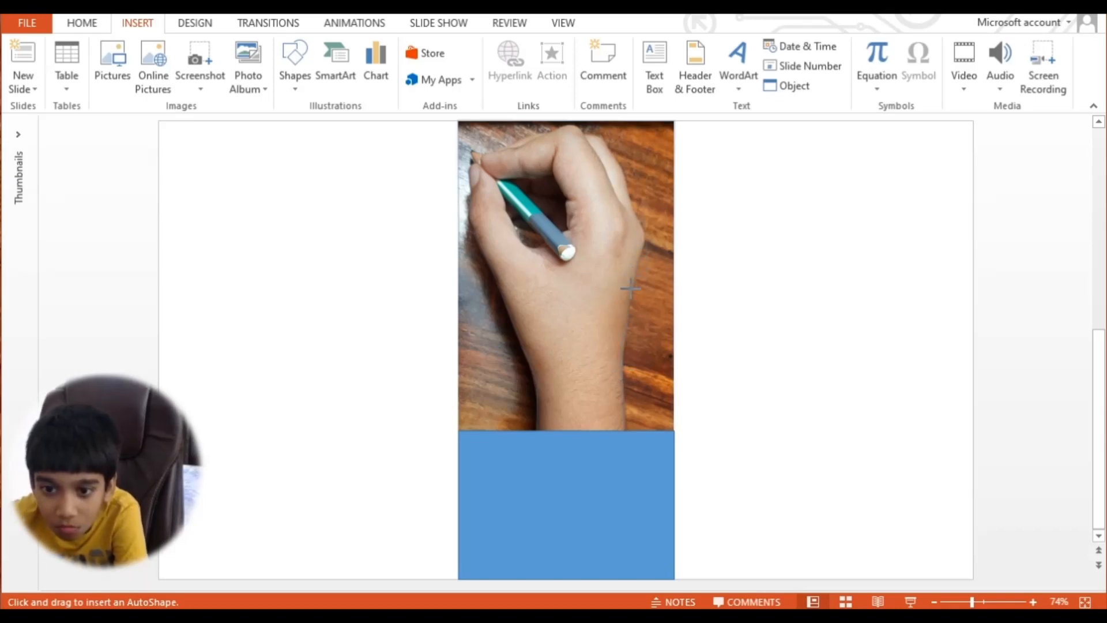
mouse_move(628, 303)
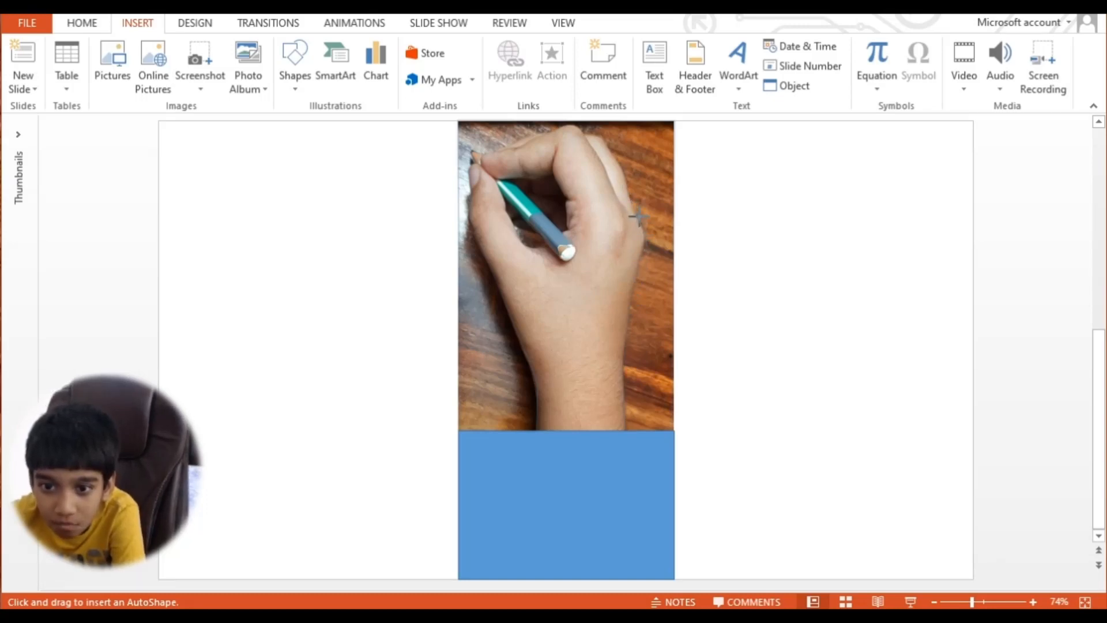
mouse_move(627, 193)
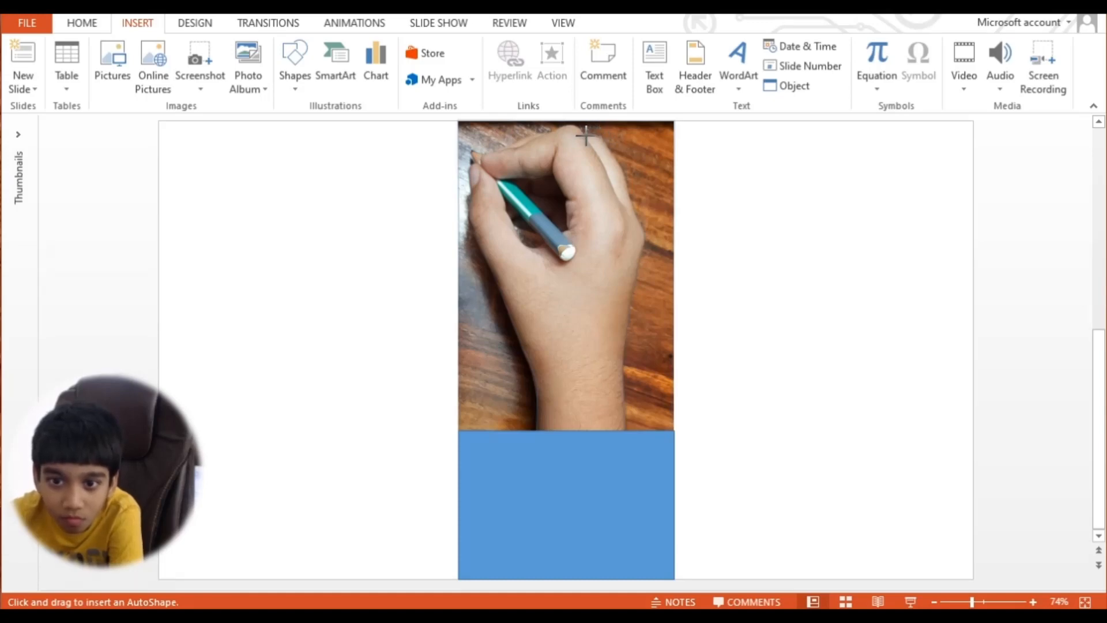
mouse_move(567, 113)
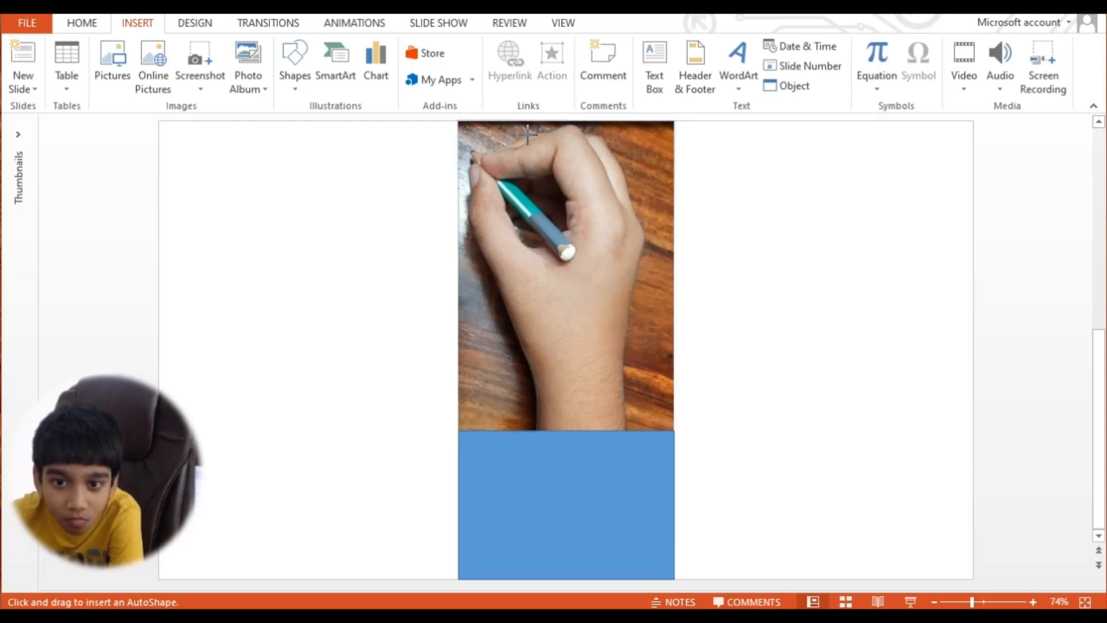
mouse_move(492, 152)
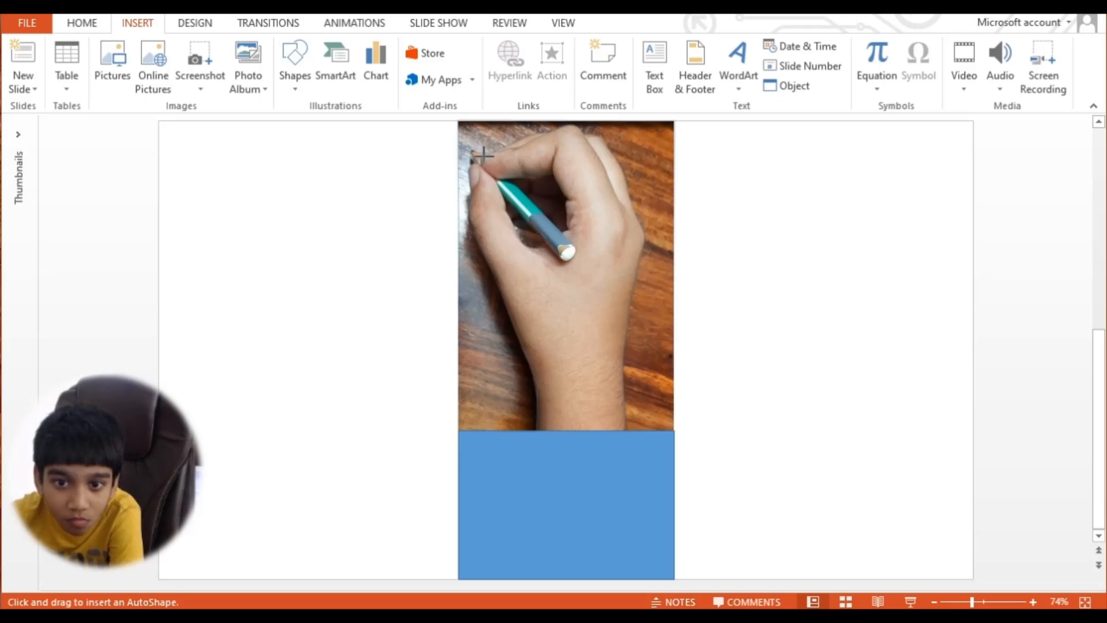
mouse_move(474, 146)
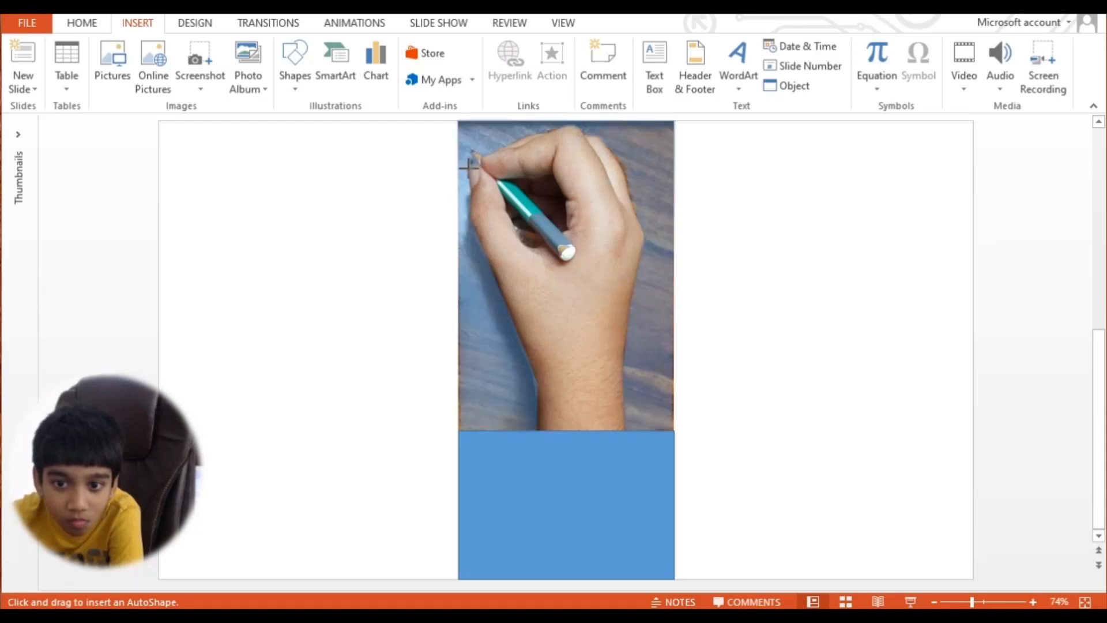
Make the hand's wooden background transparent, delete the blue rectangles and shrink the hand image
left_click(565, 283)
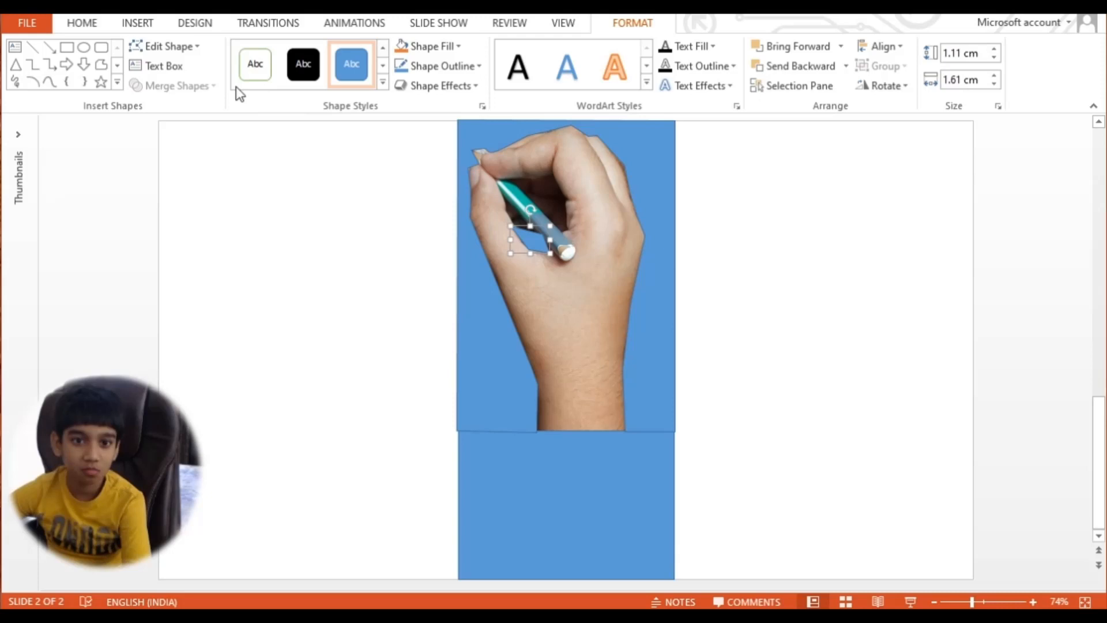
mouse_move(442, 133)
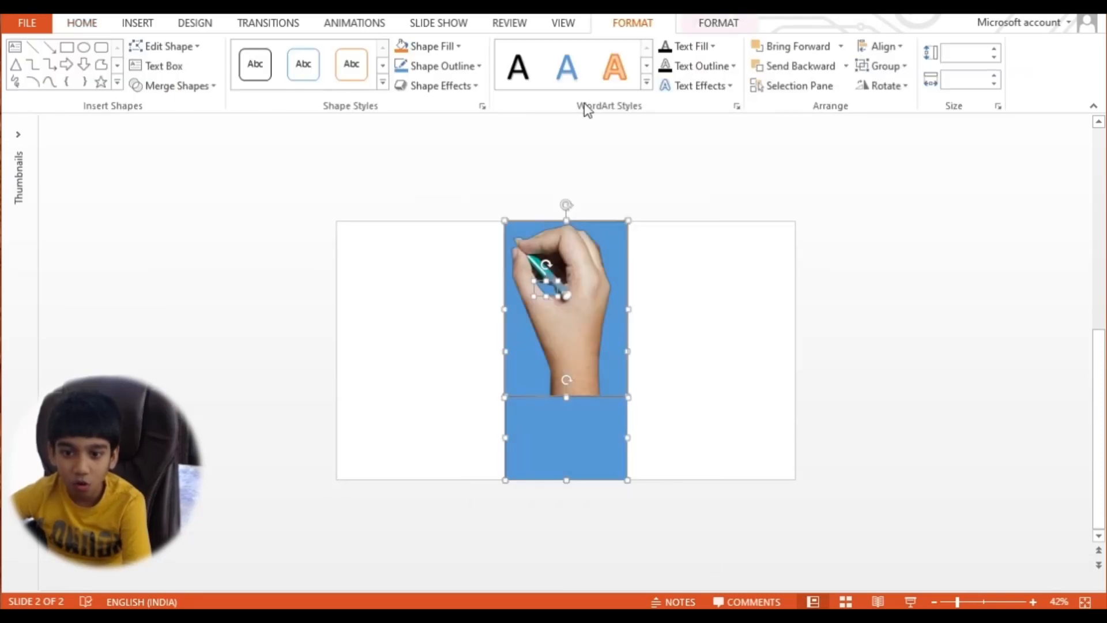
left_click(177, 85)
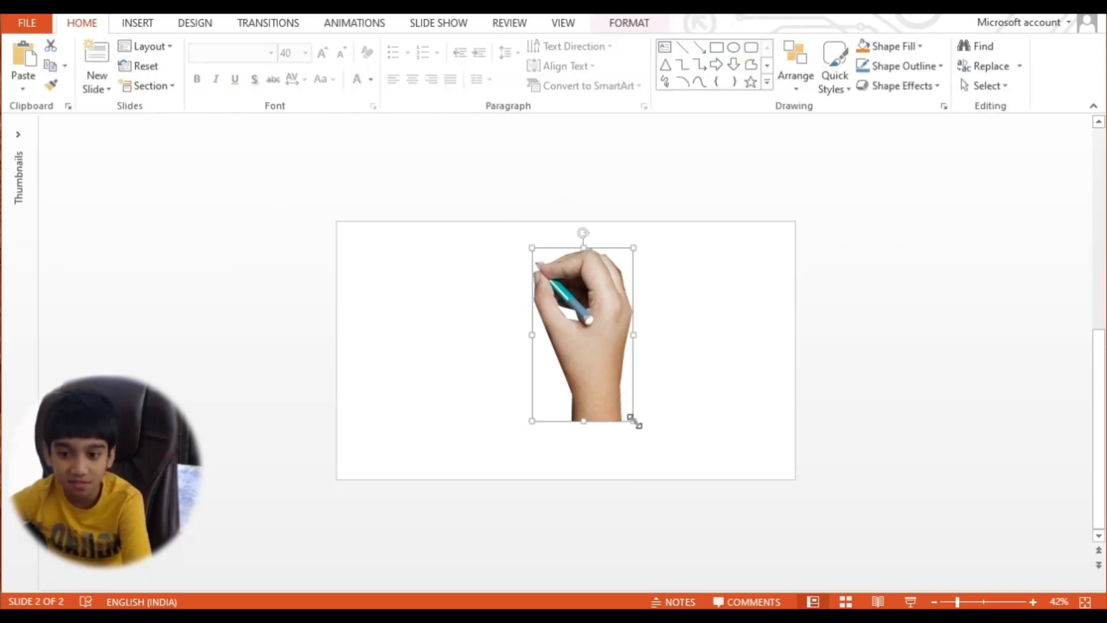
left_click_drag(634, 420, 569, 318)
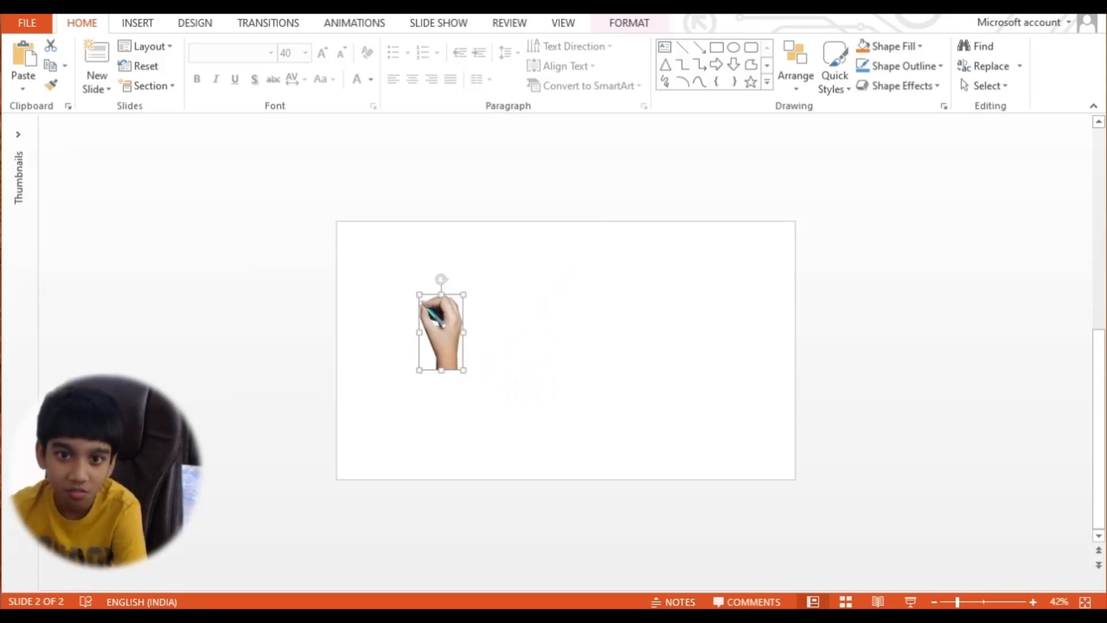
Apply the Zoom entrance animation to the hand image as the first animation
left_click(354, 23)
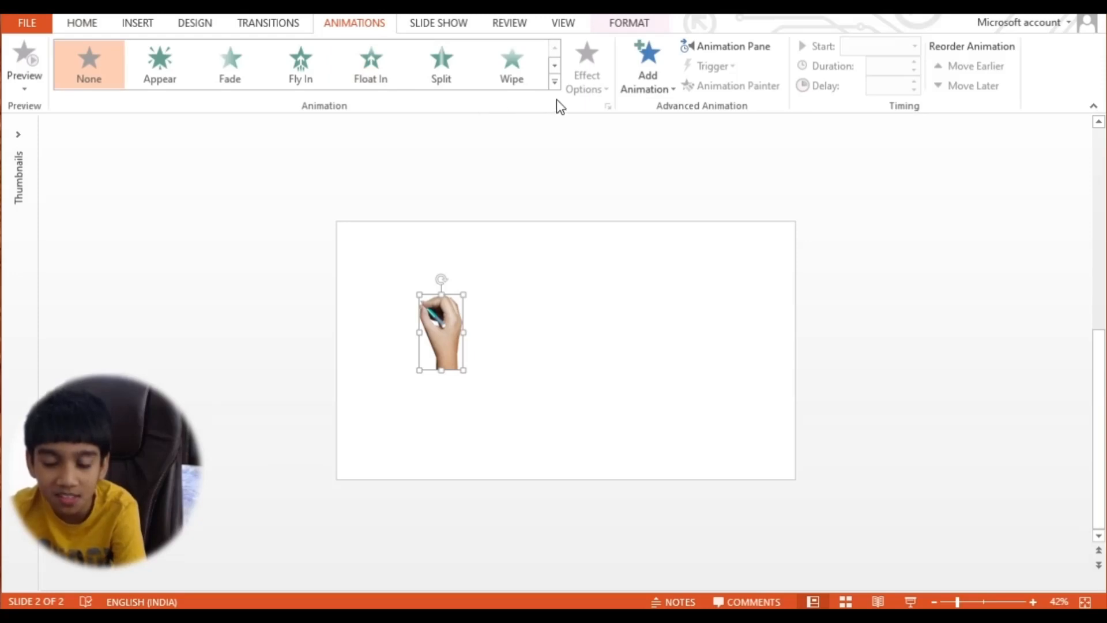
left_click(555, 81)
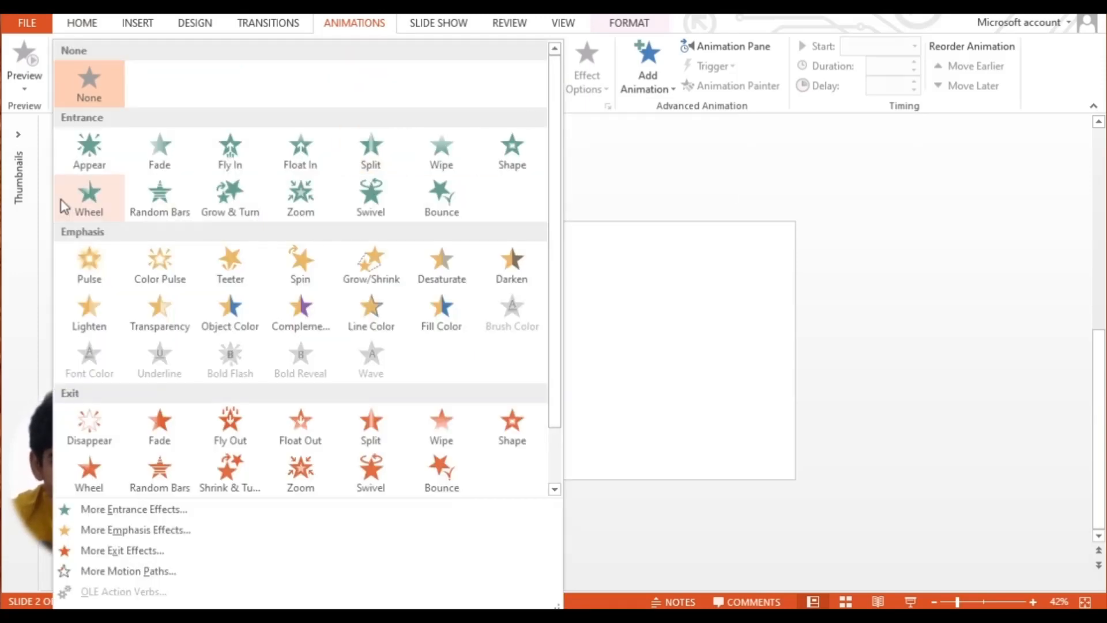
left_click(300, 197)
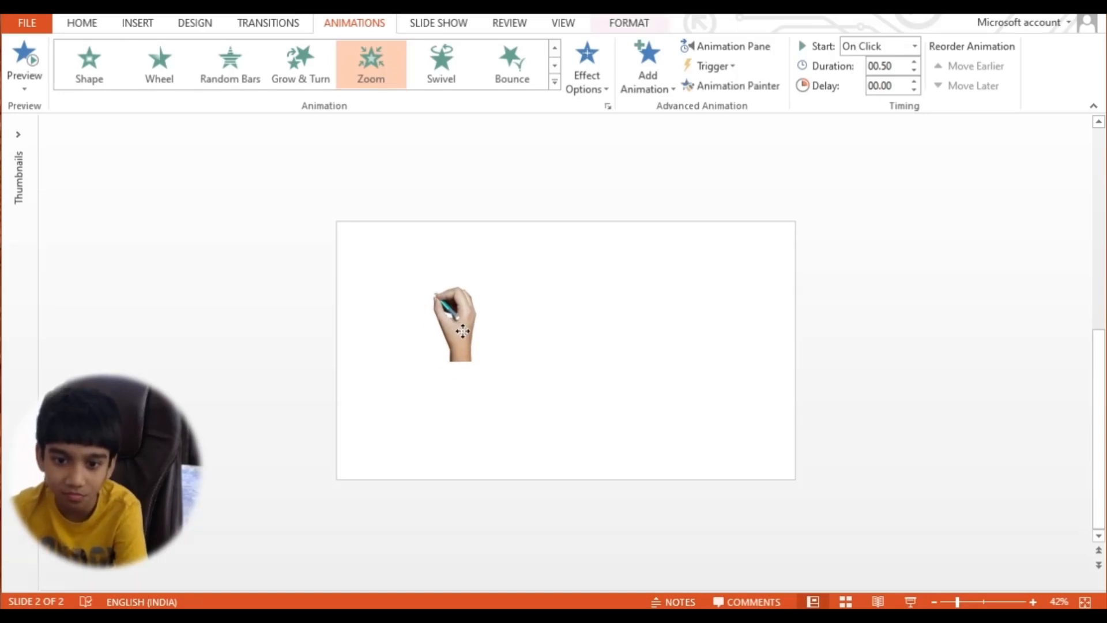
left_click(455, 325)
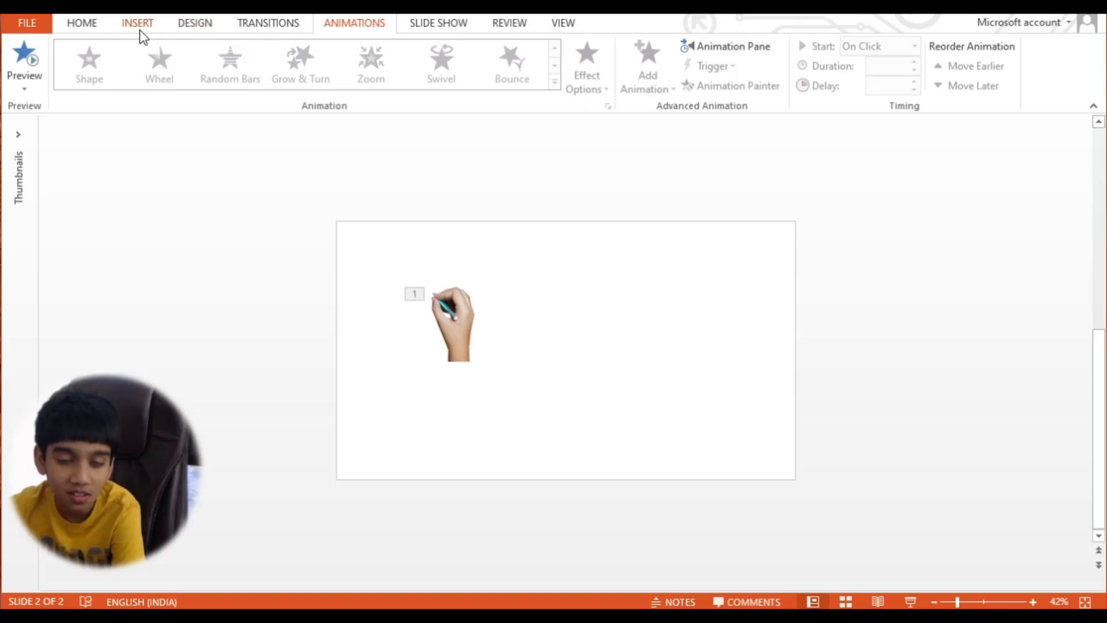
Draw a text box beginning at the hand's pen tip, replacing a first smaller attempt
left_click(138, 23)
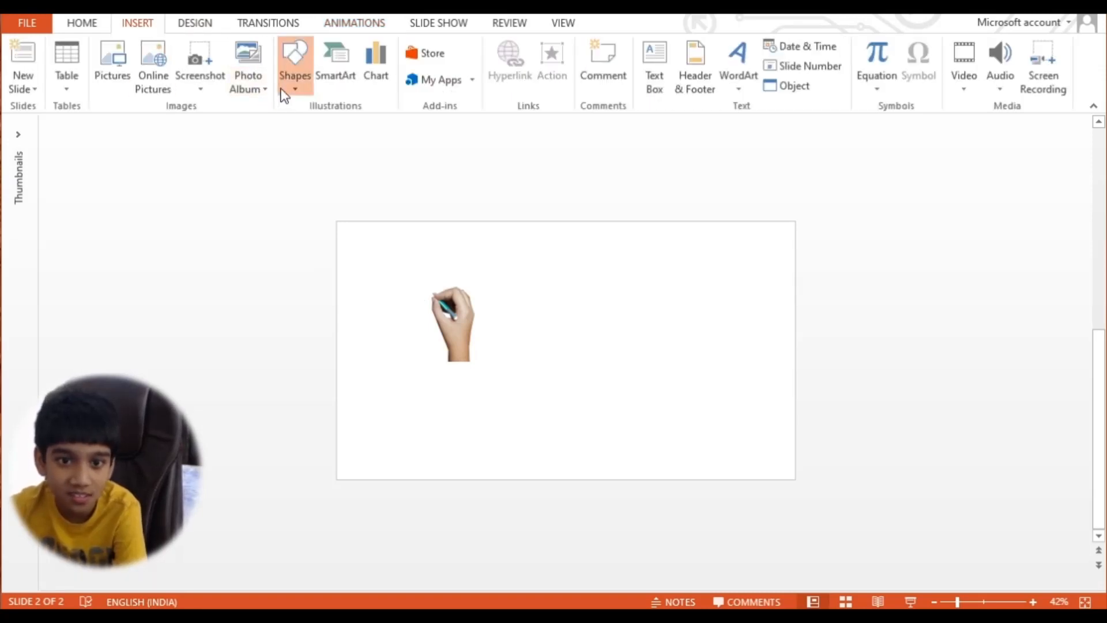
left_click(295, 64)
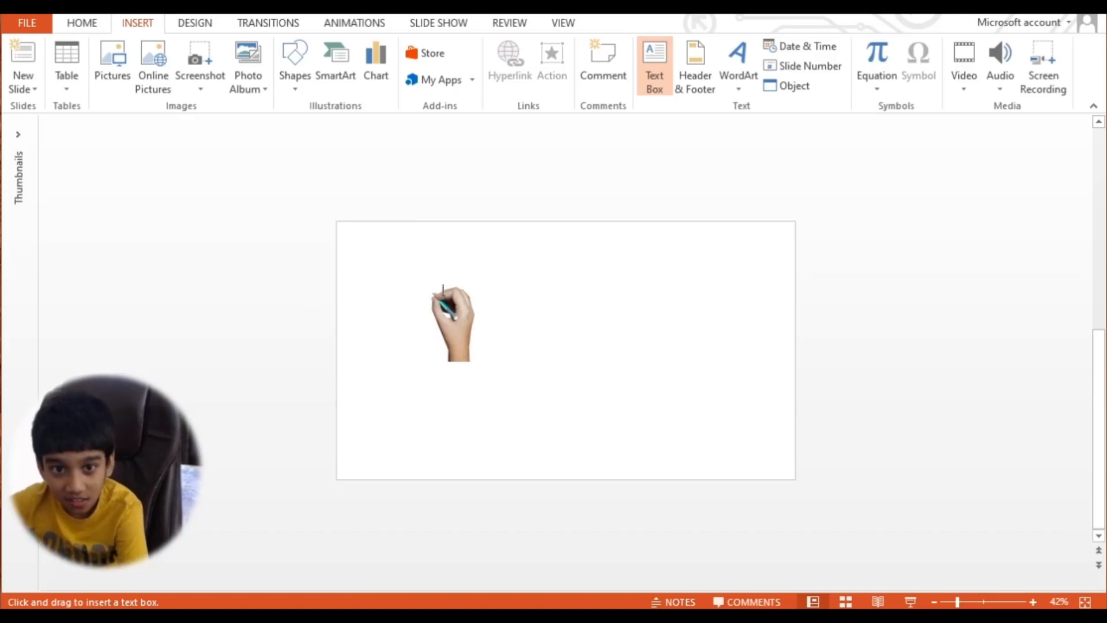
left_click_drag(442, 287, 662, 323)
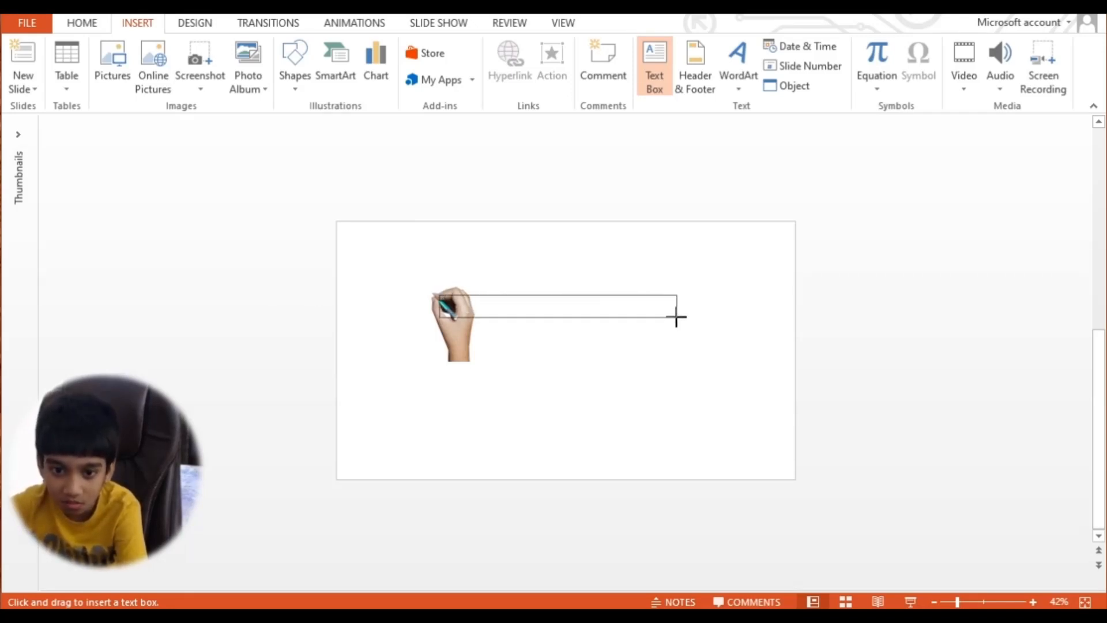
left_click(81, 22)
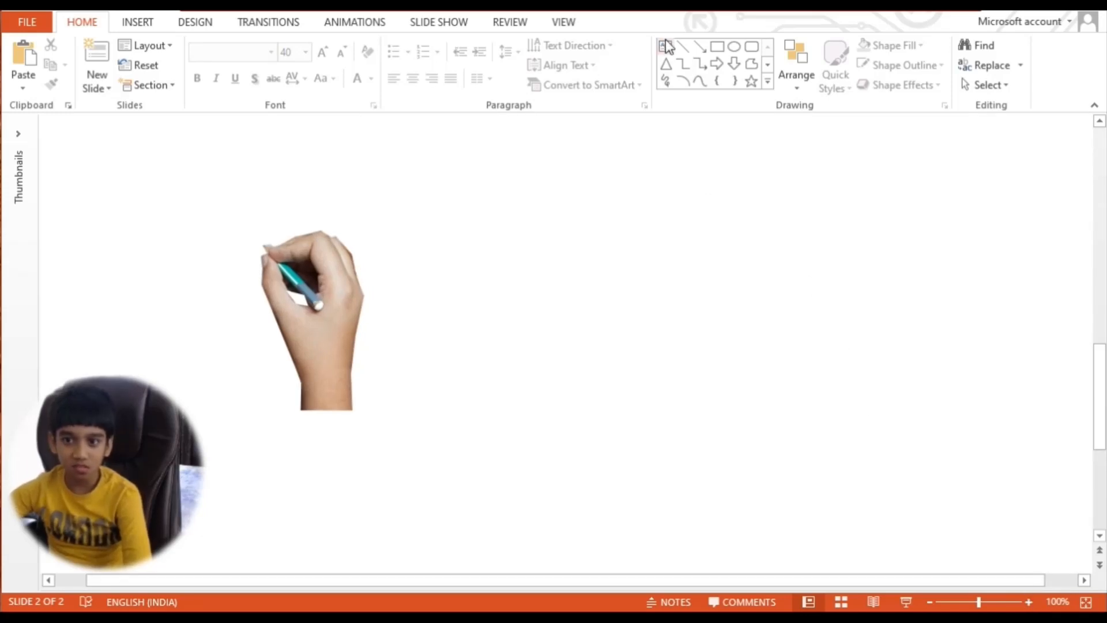
left_click(664, 46)
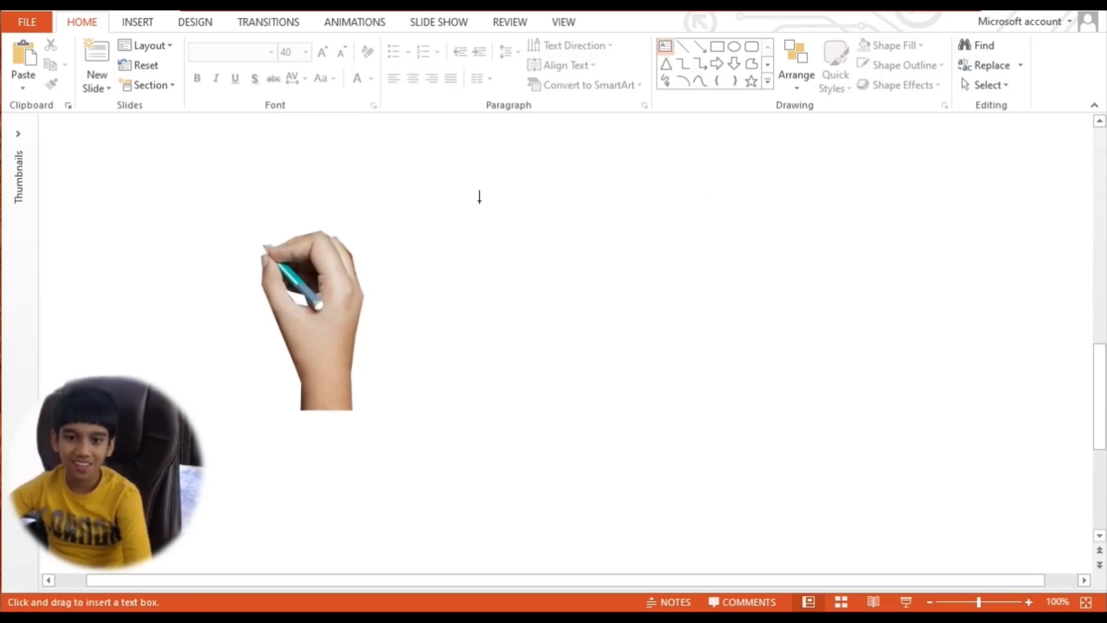
left_click_drag(261, 245, 762, 370)
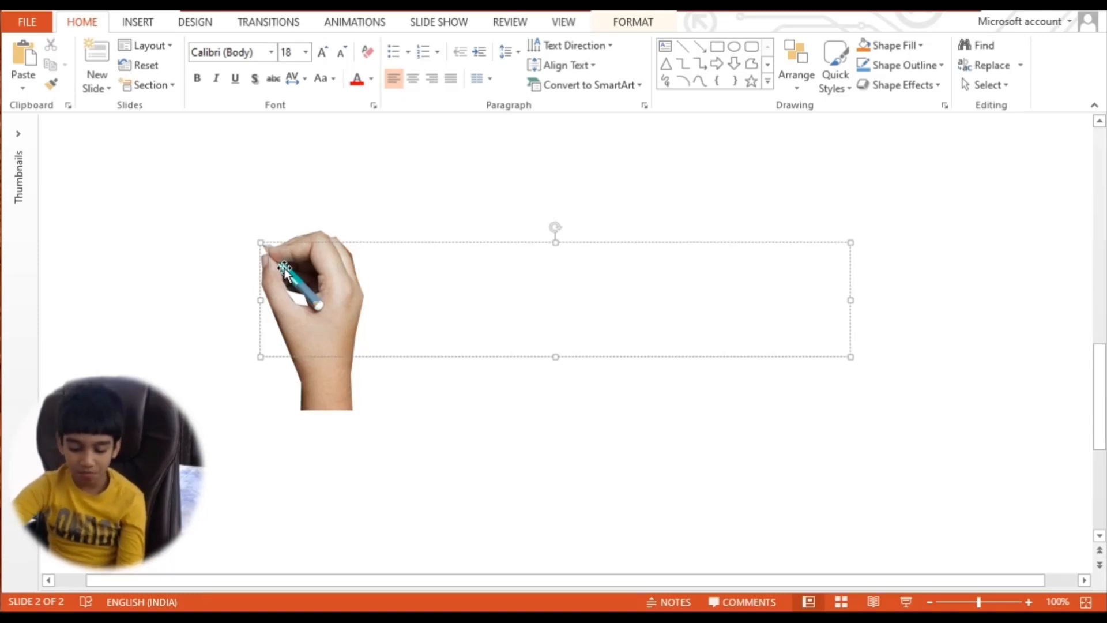
Enter the sentence 'My name is Anubhav' in the text box
type("M")
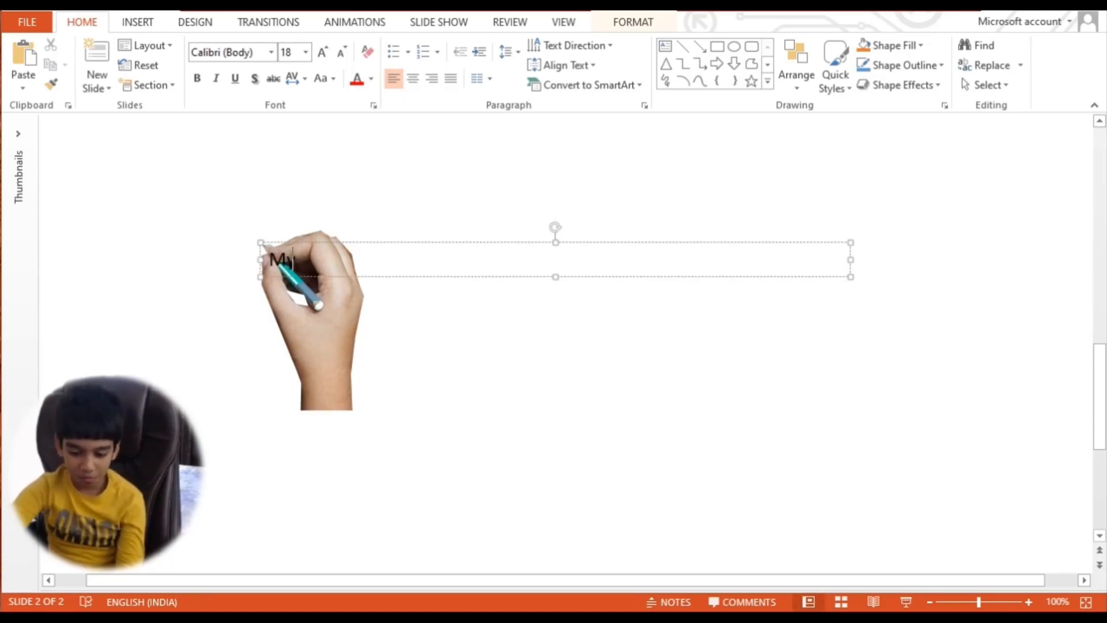
type("y name i")
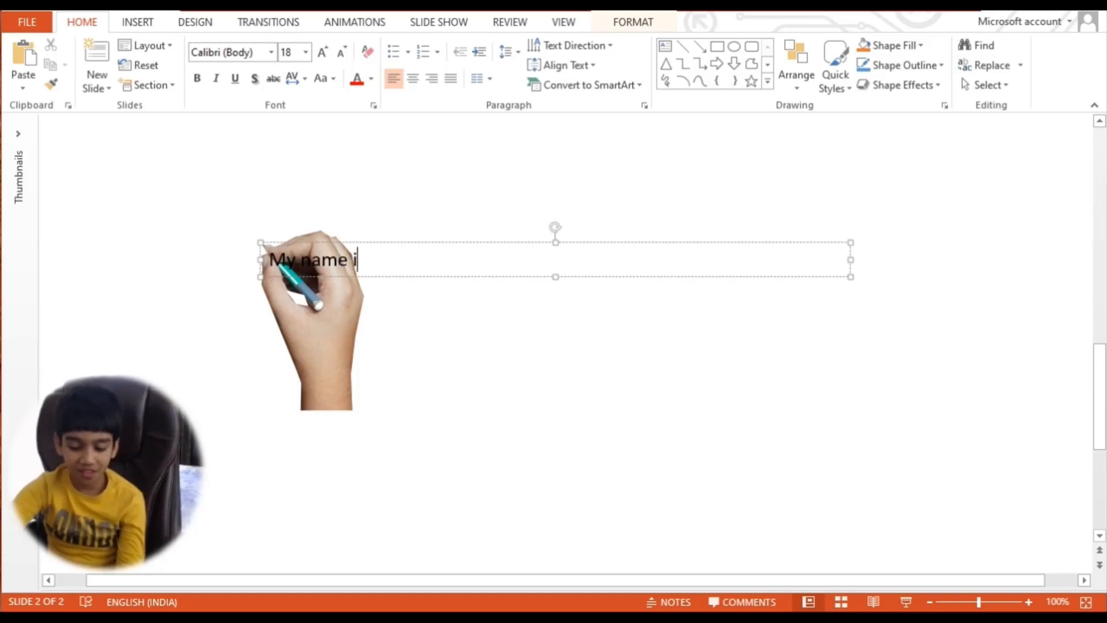
type("s")
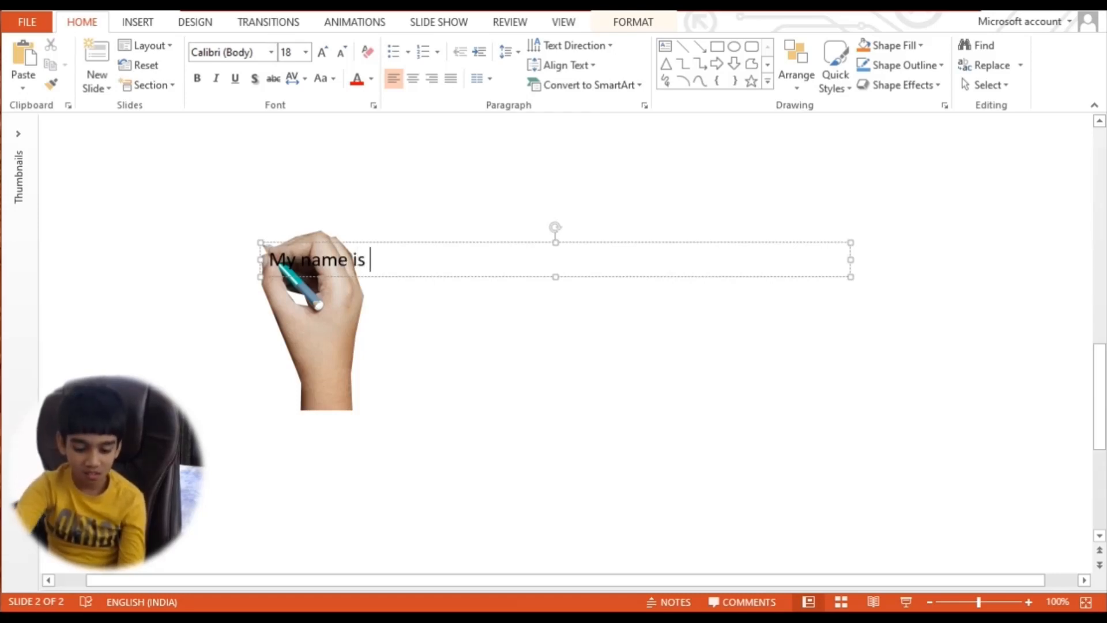
type("Anu")
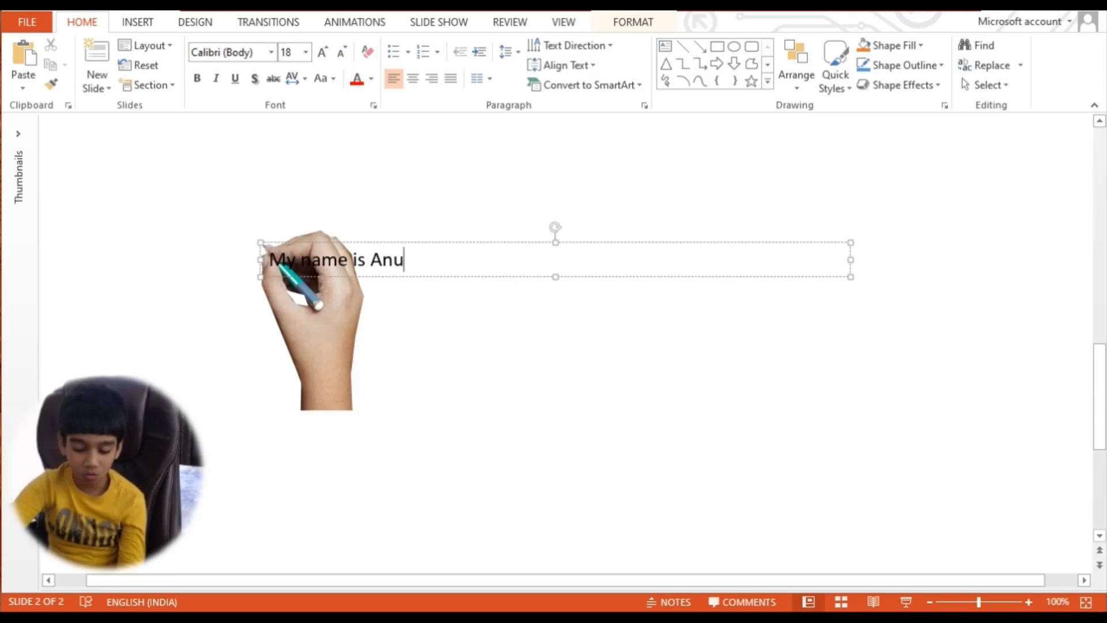
type("bhav")
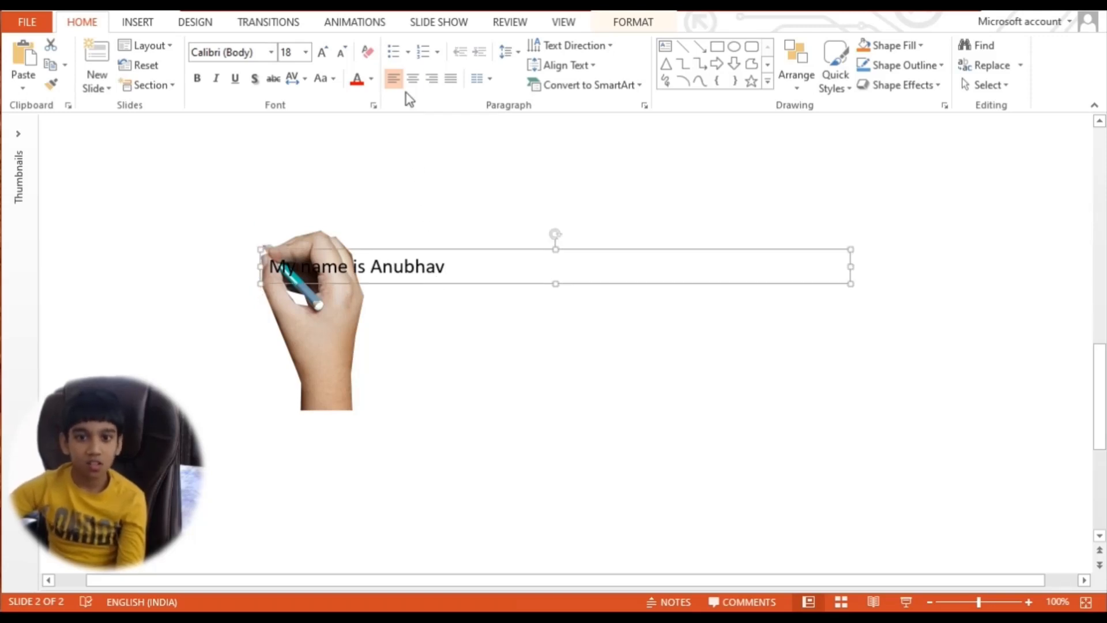
Set the 'My name is Anubhav' text to 48 point font size
left_click(305, 52)
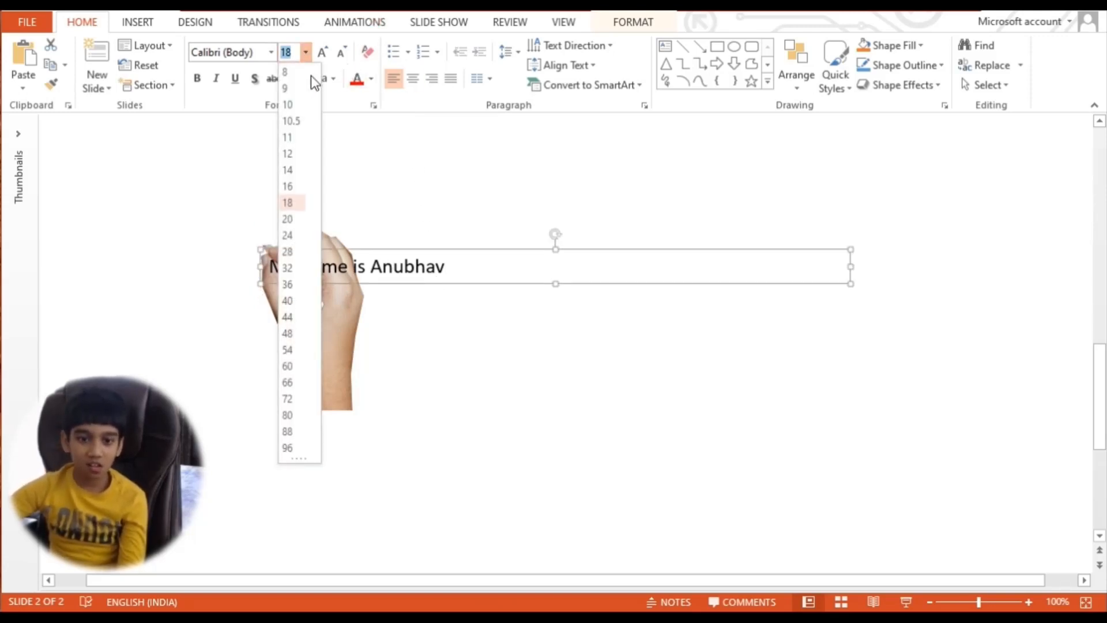
left_click(287, 447)
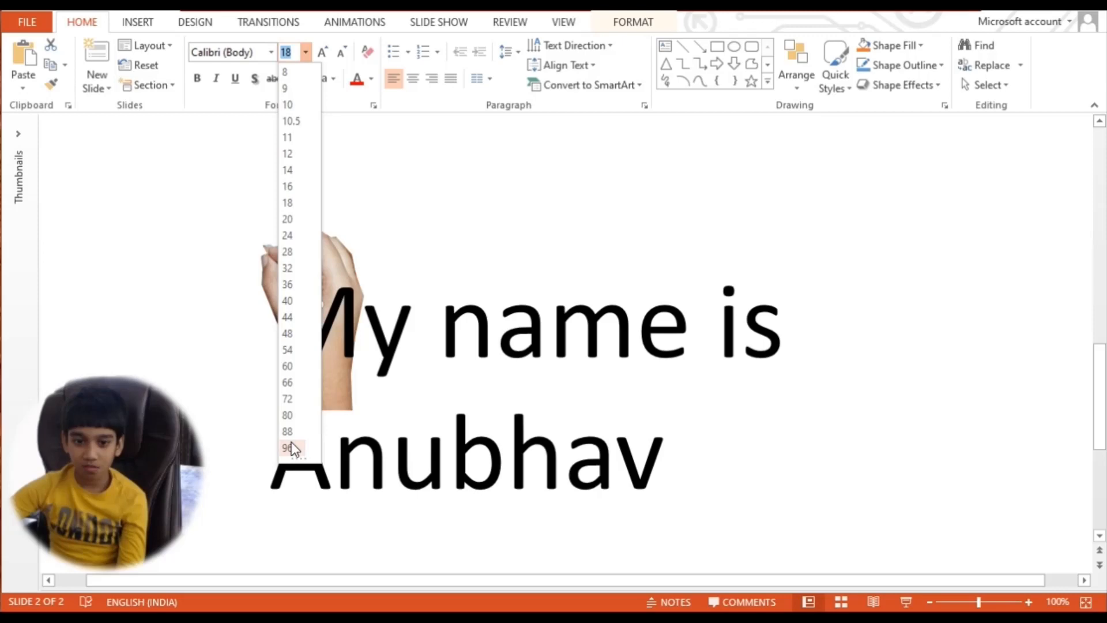
left_click(287, 350)
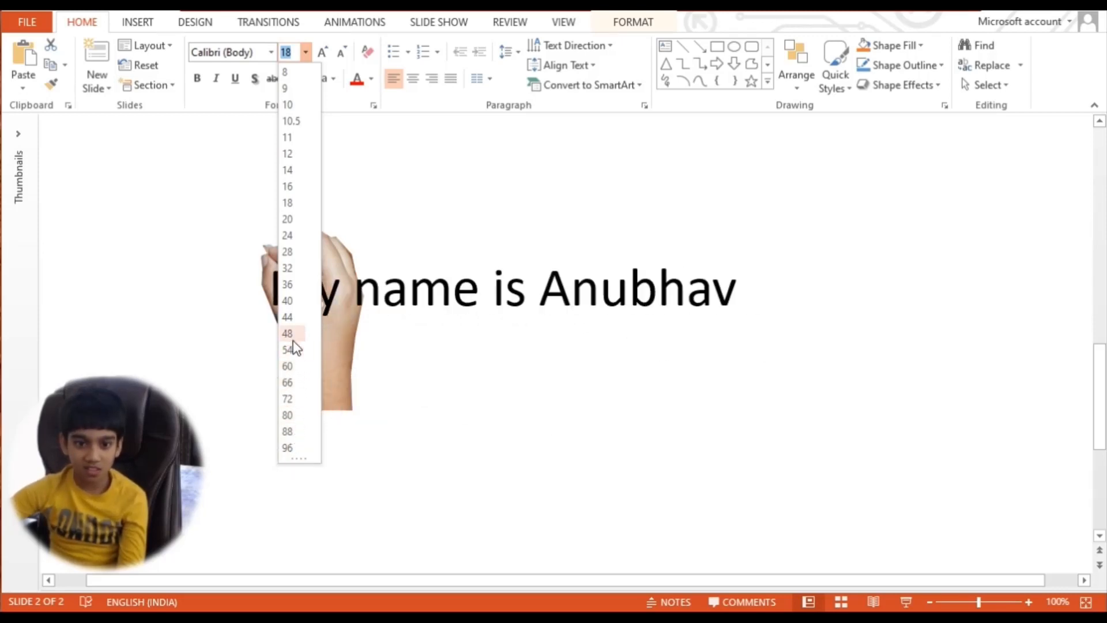
left_click(287, 332)
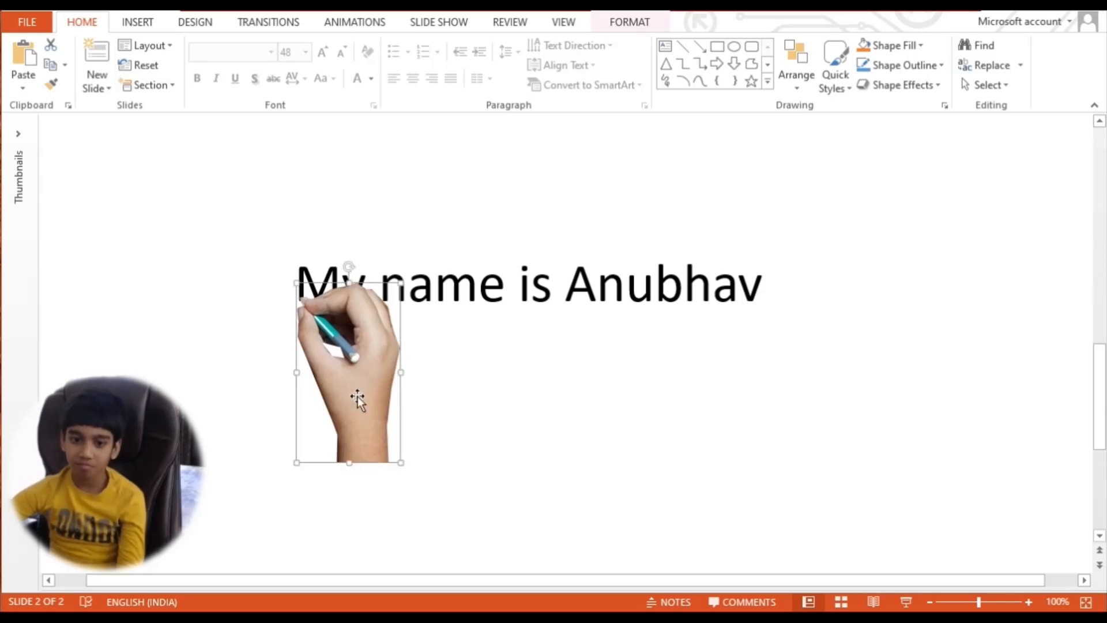
mouse_move(367, 336)
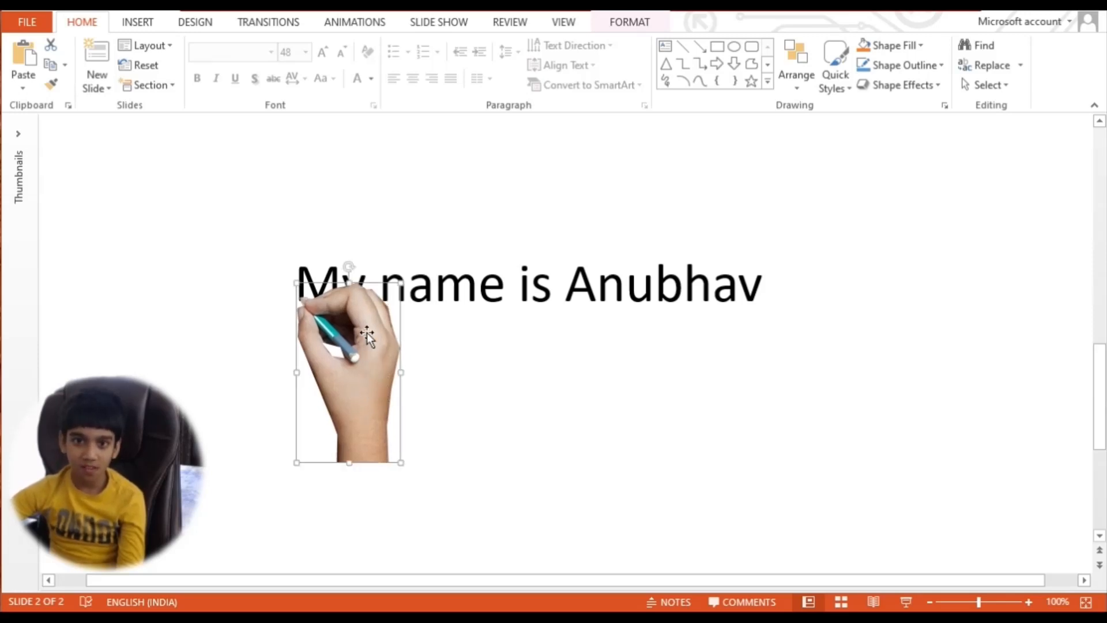
Select the hand and scroll the Add Animation list down to the Motion Paths section
left_click(354, 22)
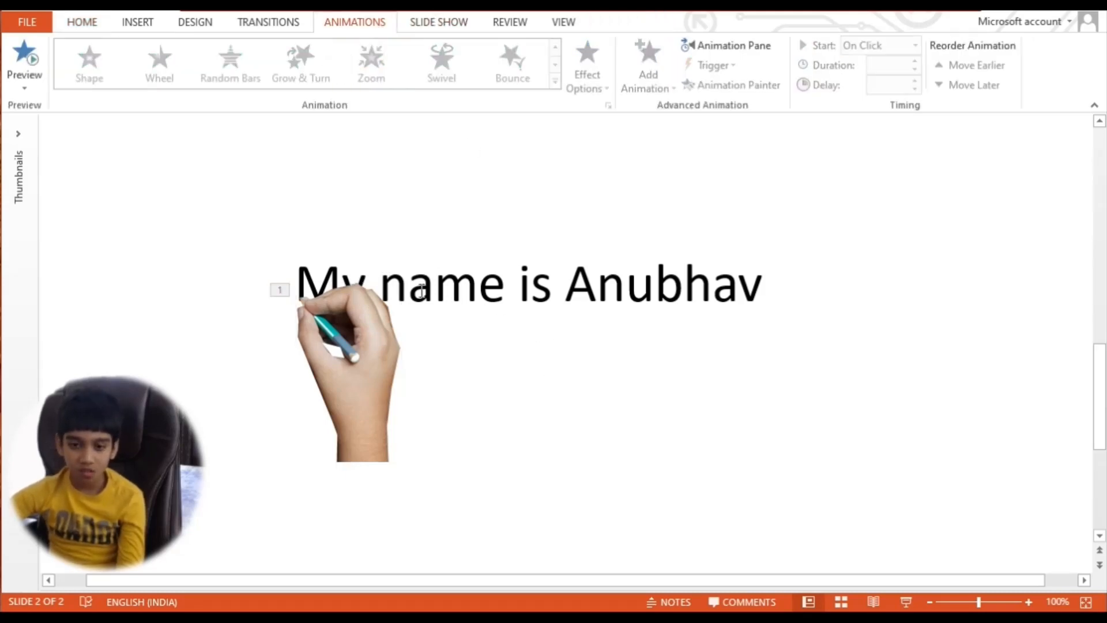
left_click(371, 62)
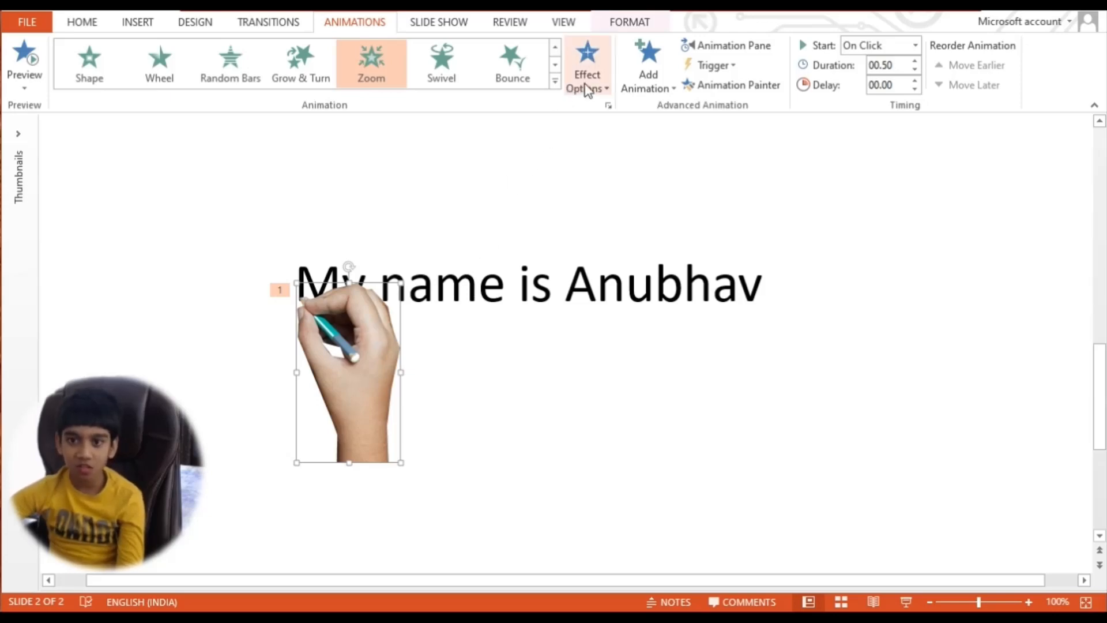
left_click(647, 63)
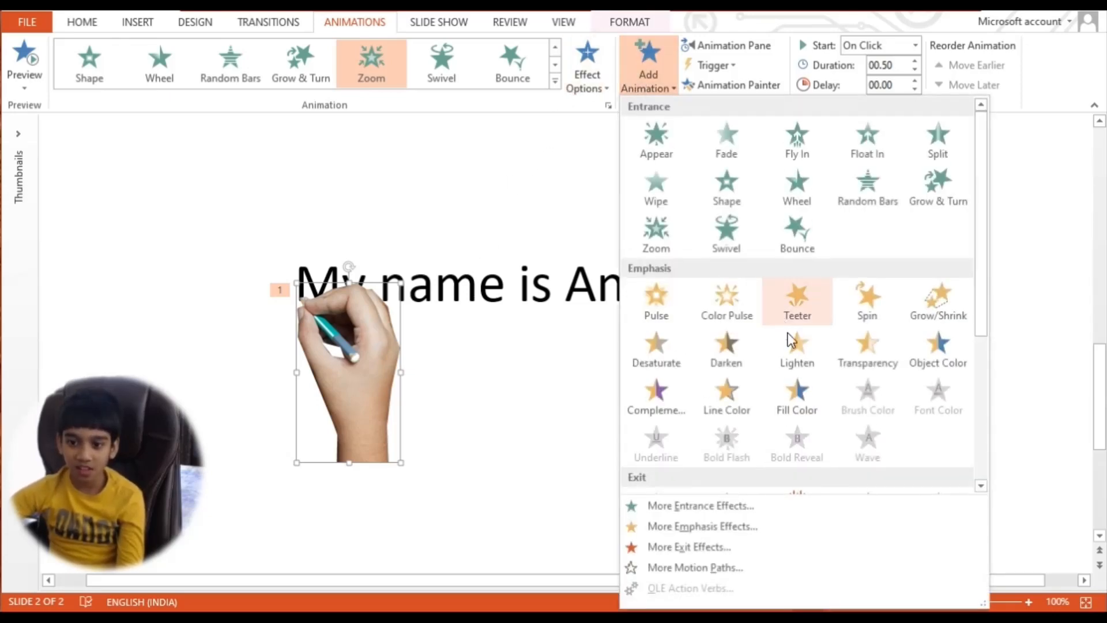
scroll("down", 3)
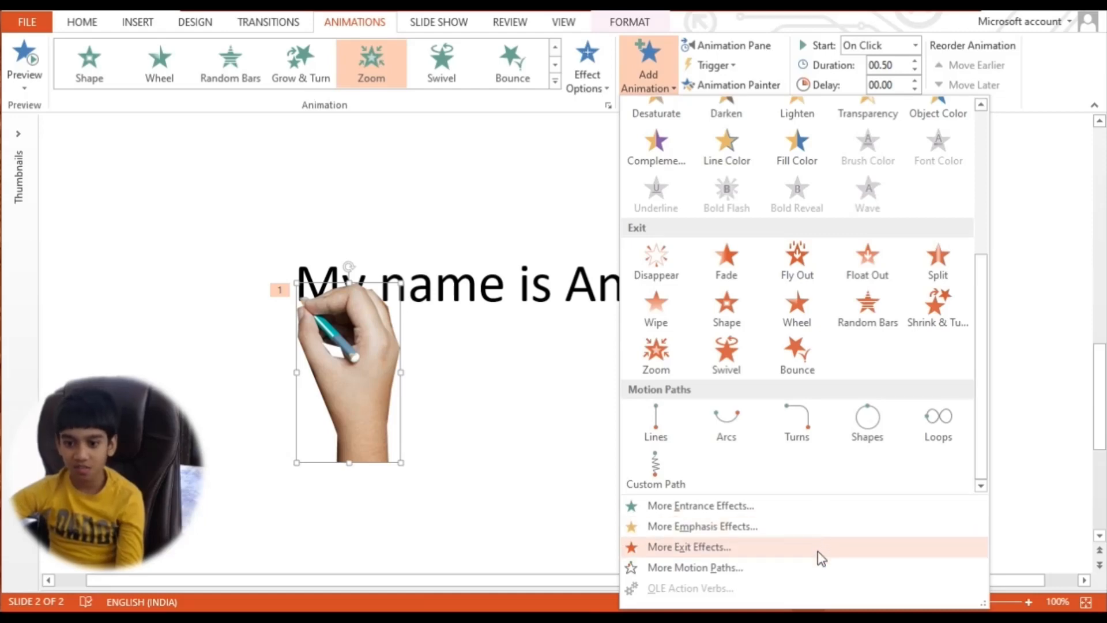
mouse_move(694, 567)
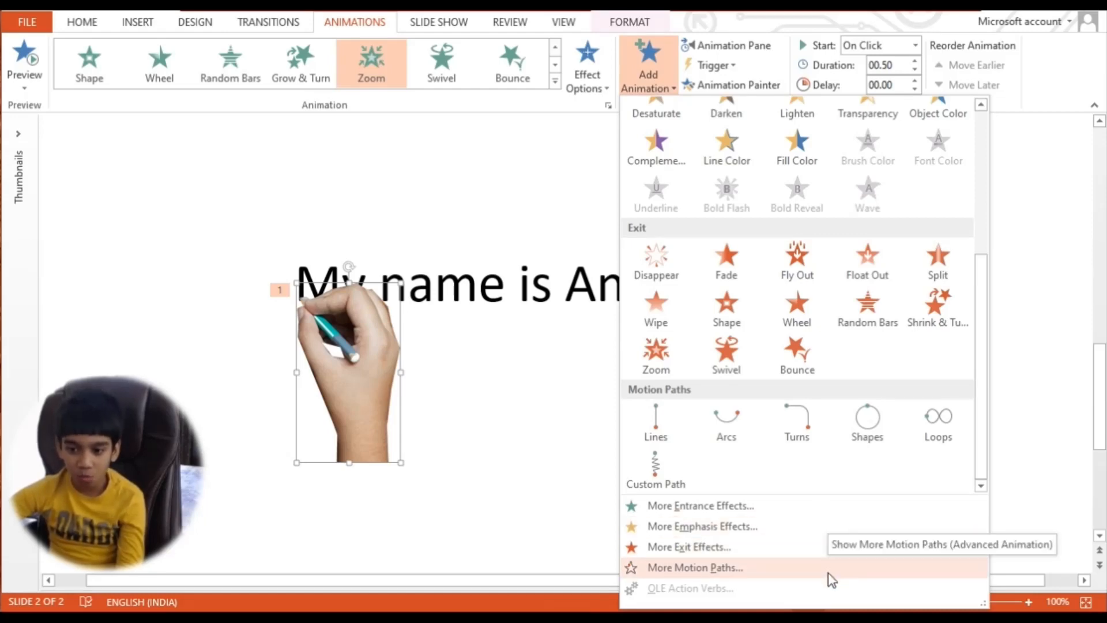
Add a Zigzag motion path from Lines_Curves as the hand's second animation
left_click(694, 567)
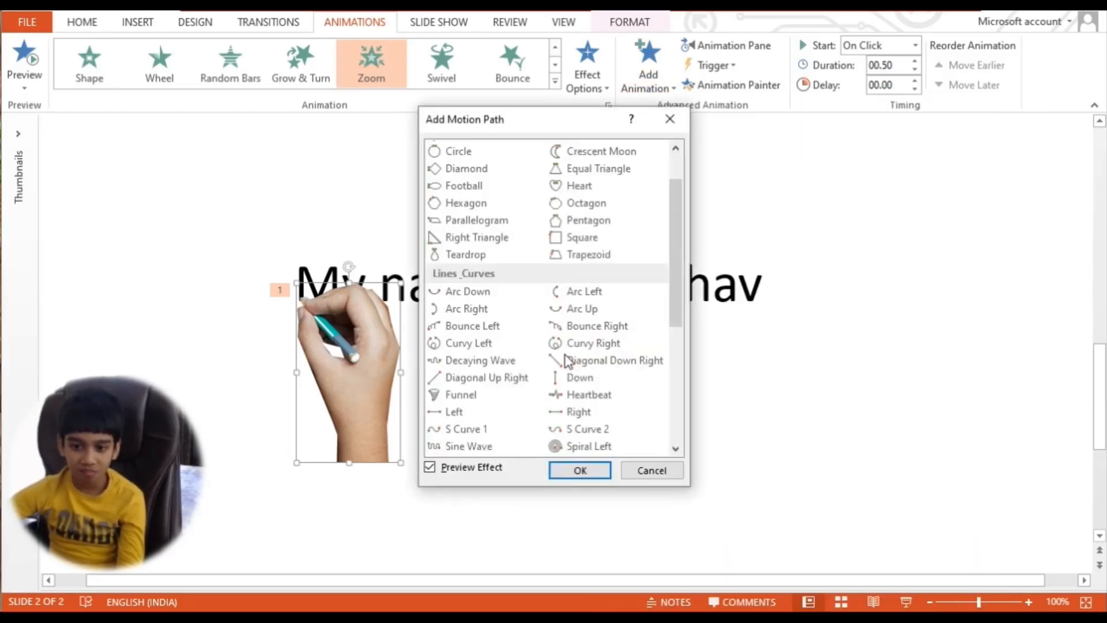
scroll("down", 3)
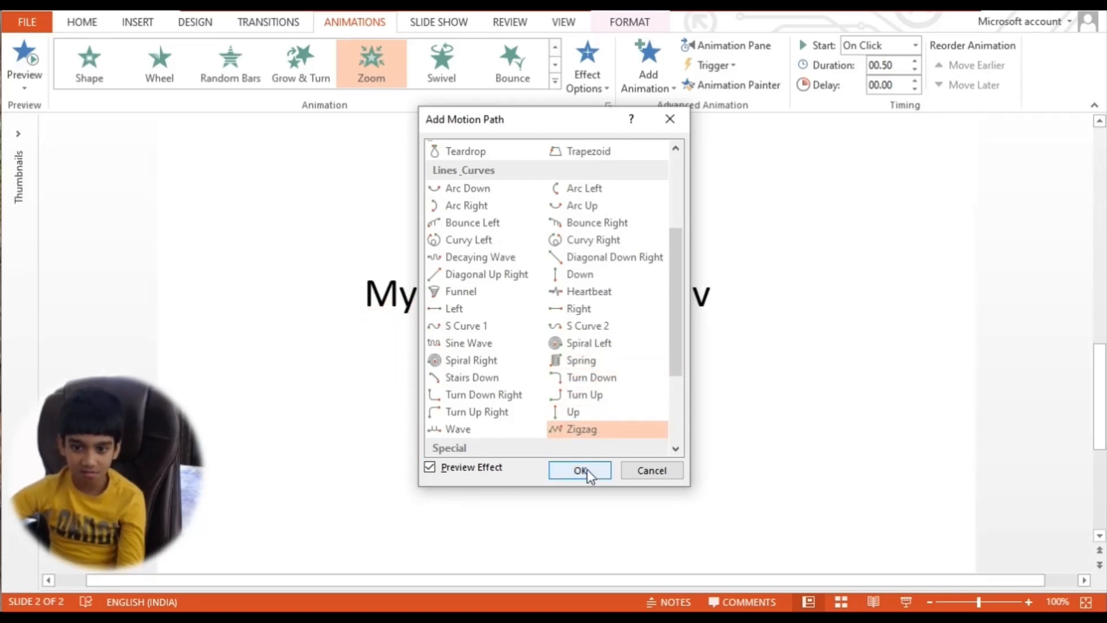
left_click(578, 470)
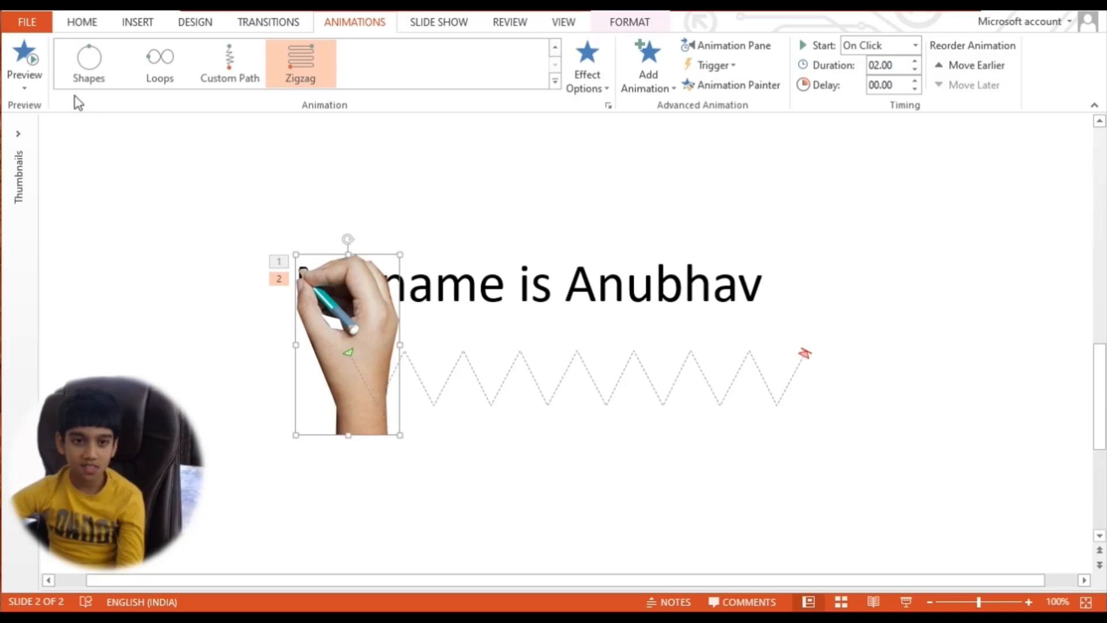
Preview the hand's zigzag animation, then select the name text to animate next
left_click(24, 56)
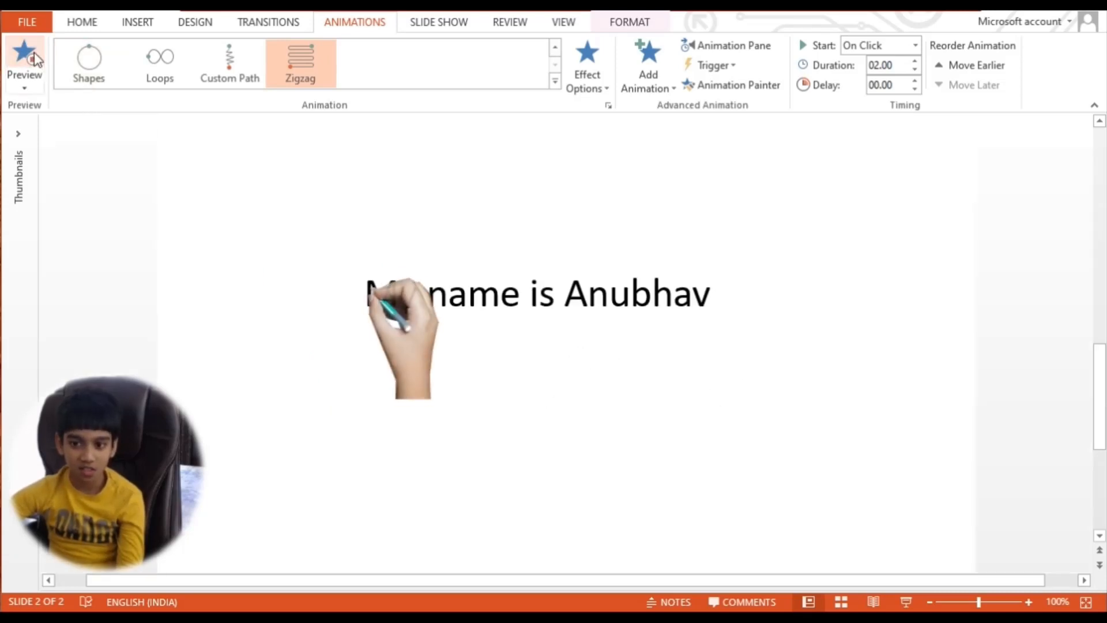
left_click(25, 60)
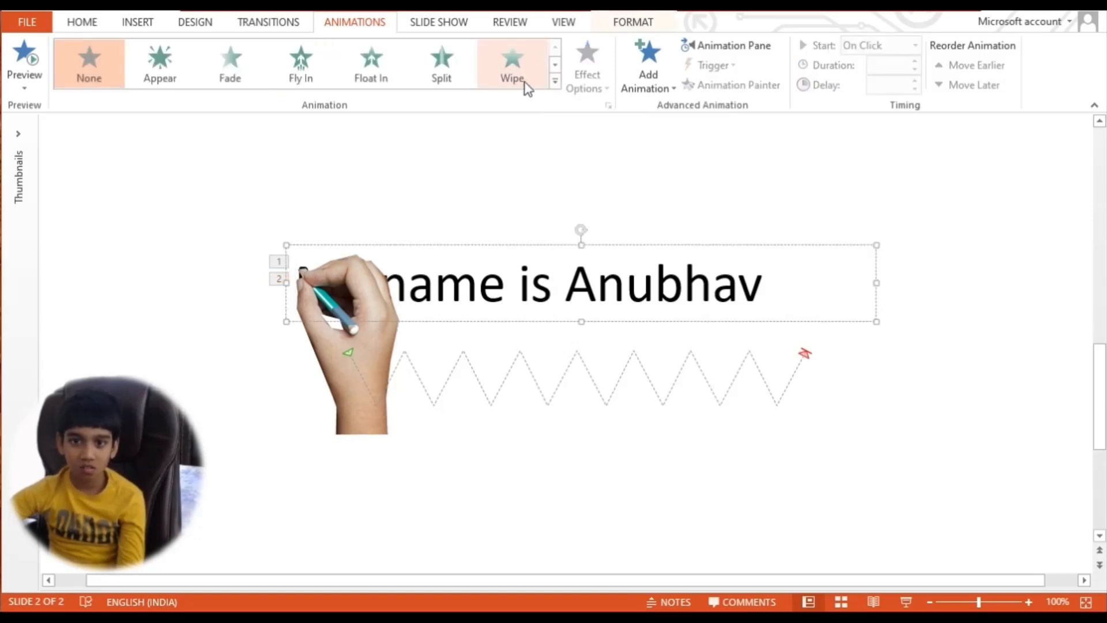
Apply a Wipe entrance From Left to the name text, starting With Previous, and preview it
left_click(510, 62)
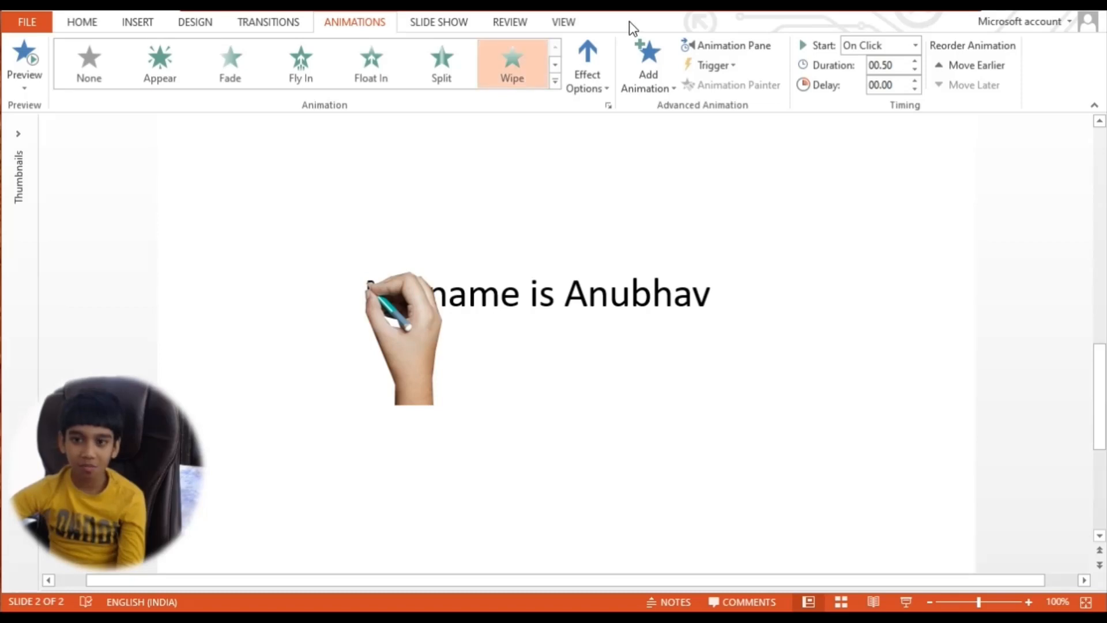
left_click(587, 63)
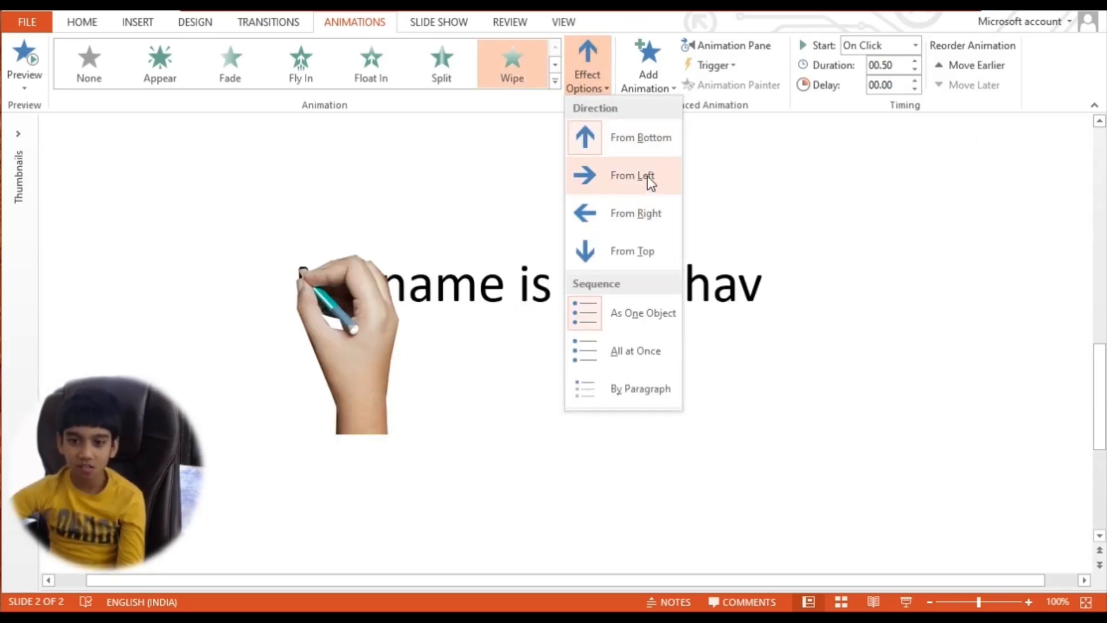
left_click(631, 175)
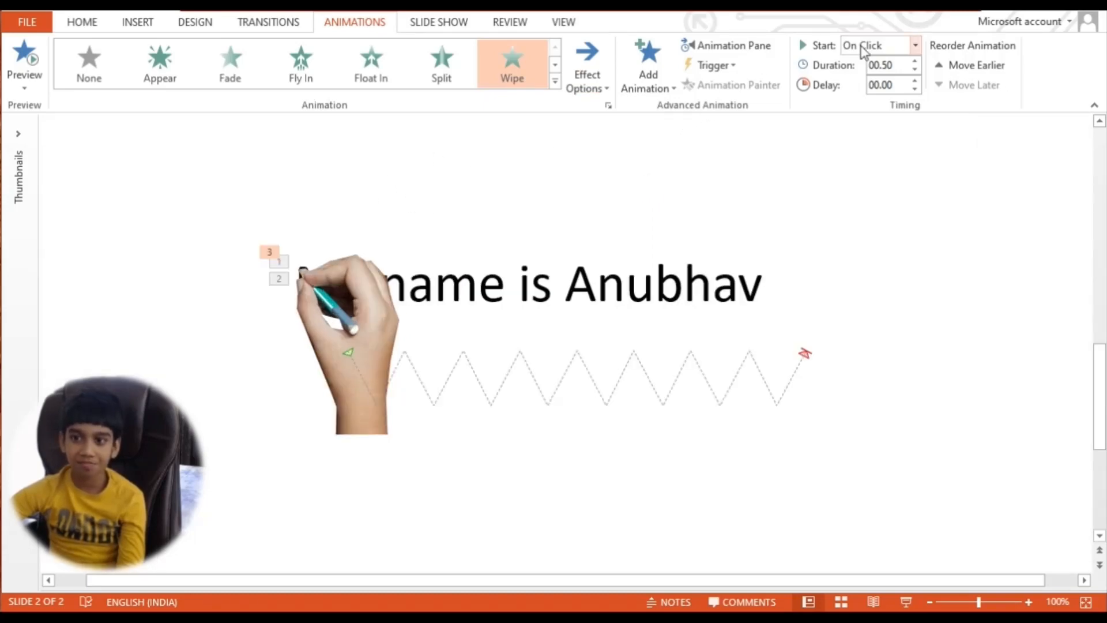
left_click(914, 45)
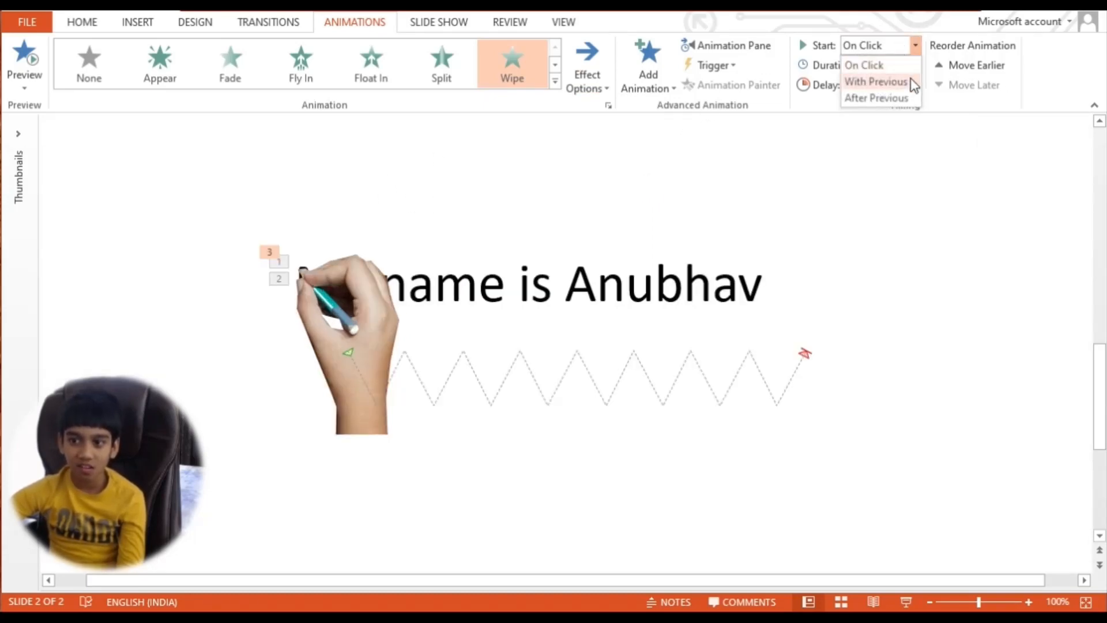
left_click(875, 81)
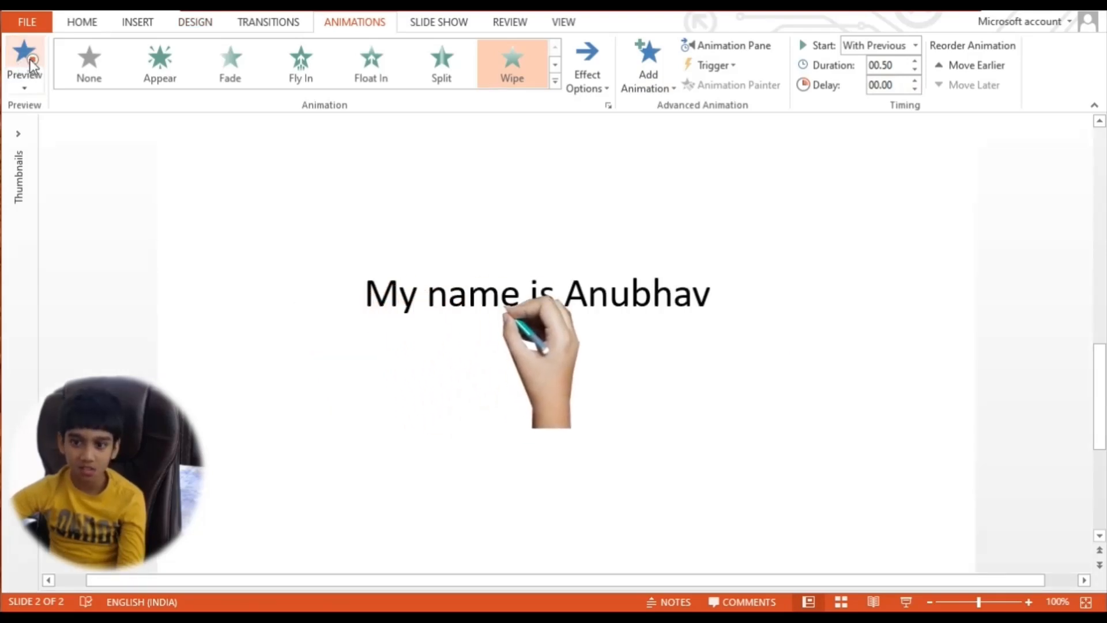
left_click(24, 60)
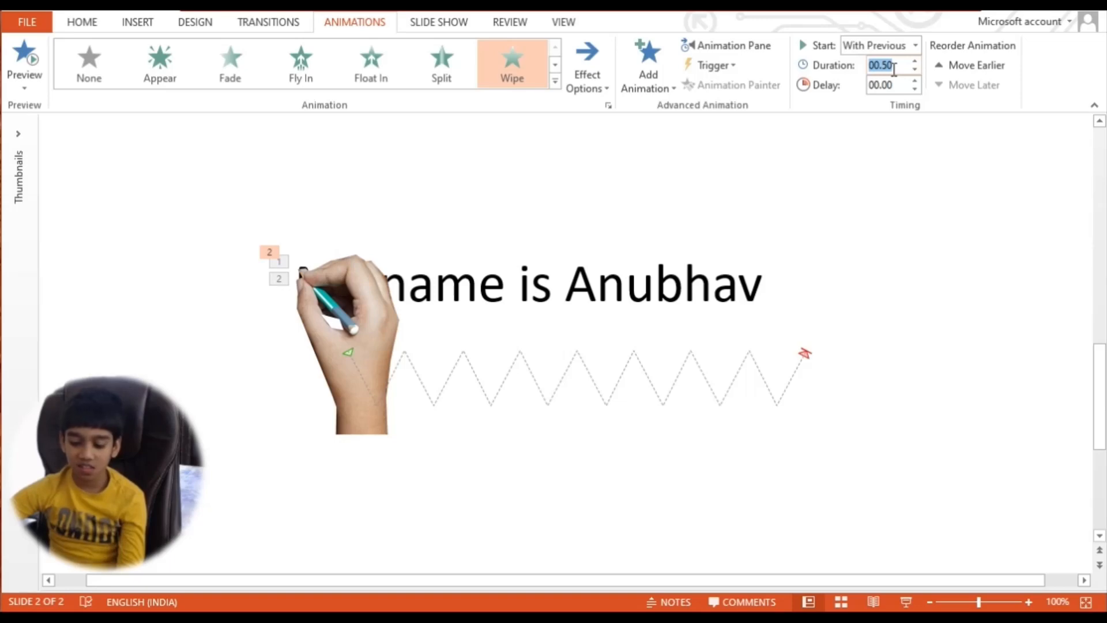
Set the name text's Wipe duration to 1.75 seconds and replay the slide's animations
type("1")
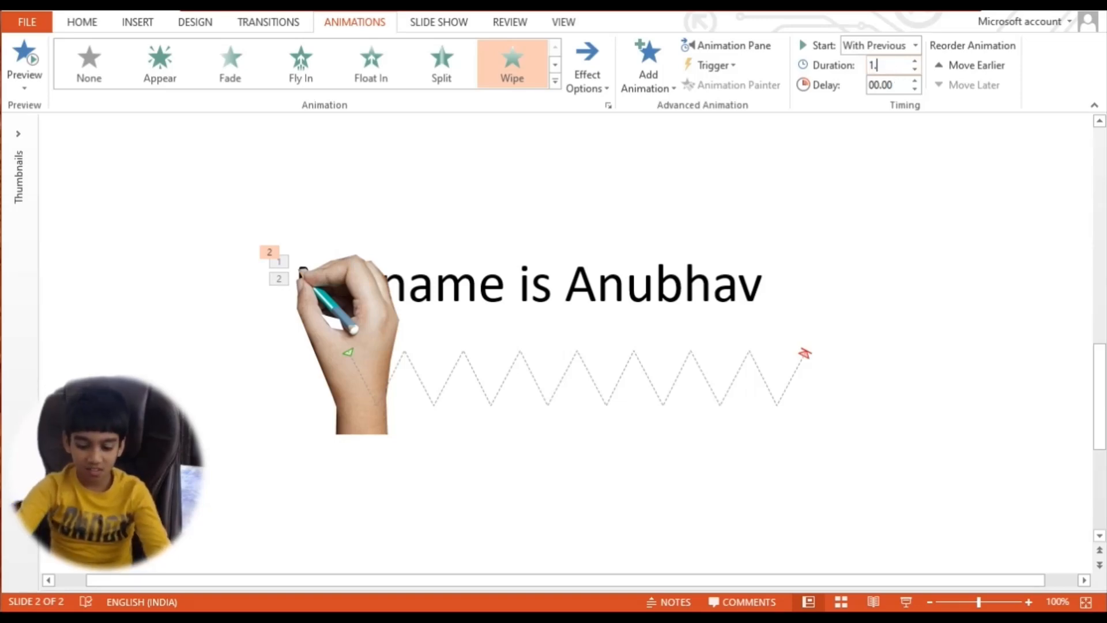
type("1.75")
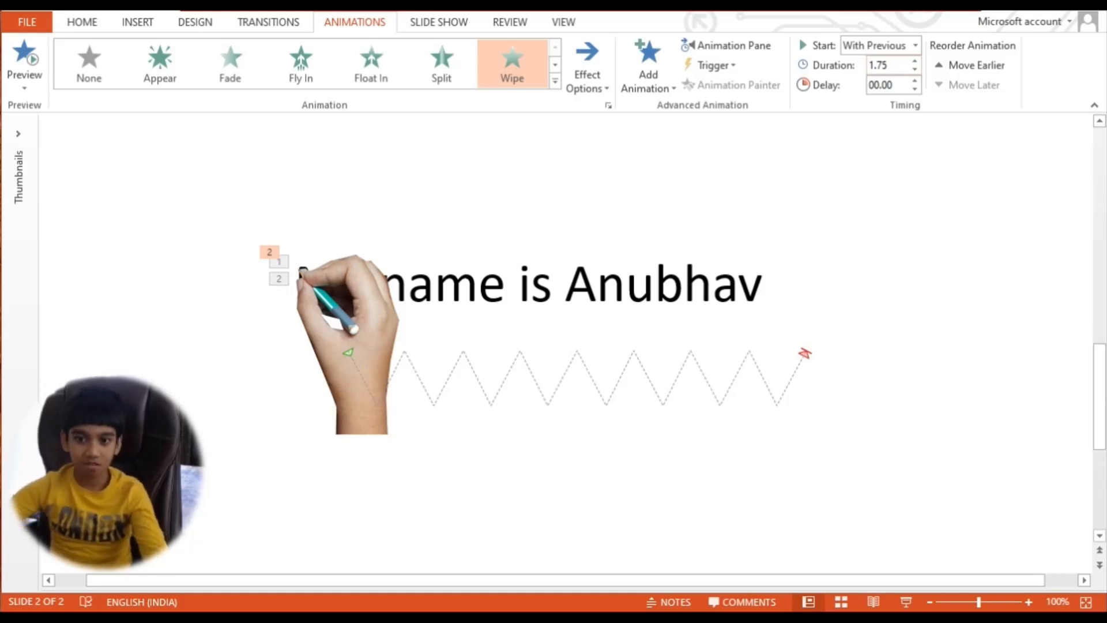
left_click(25, 60)
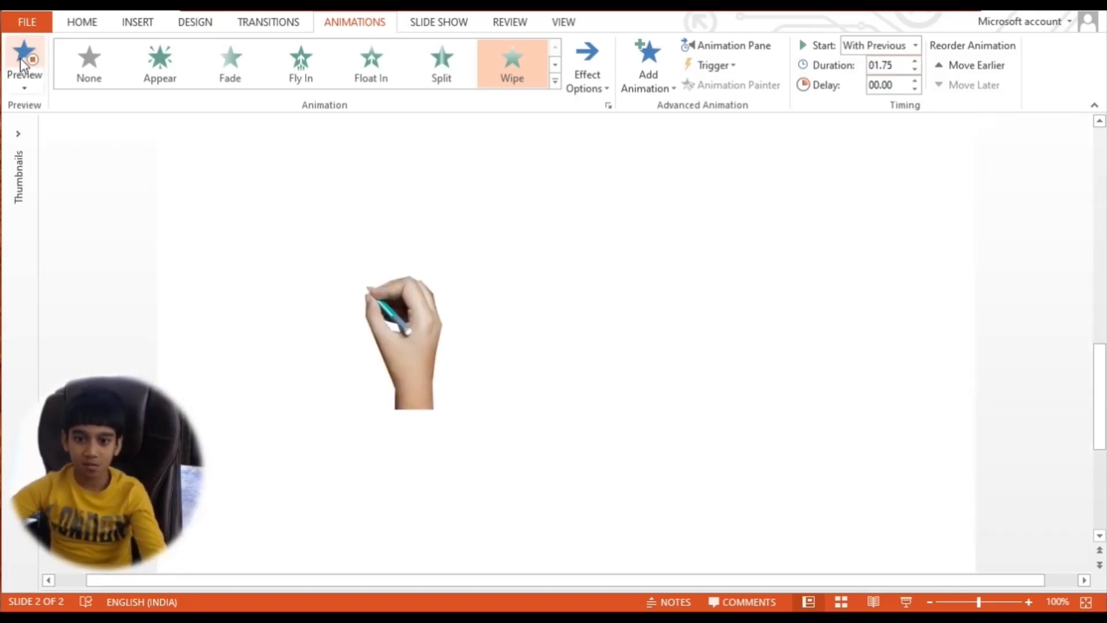
left_click(24, 63)
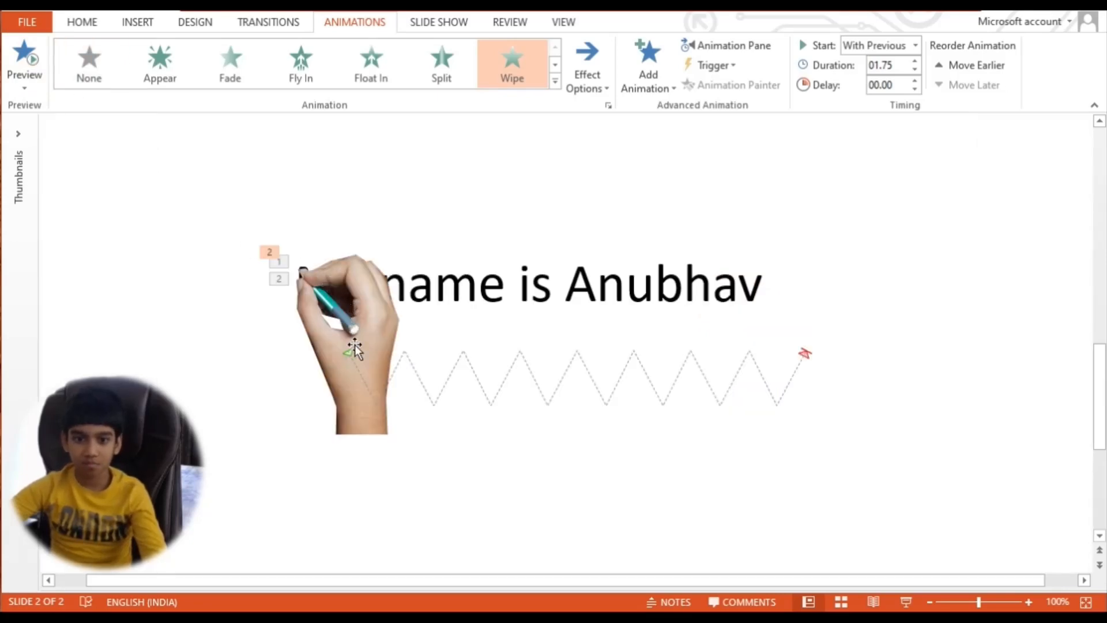
left_click(347, 346)
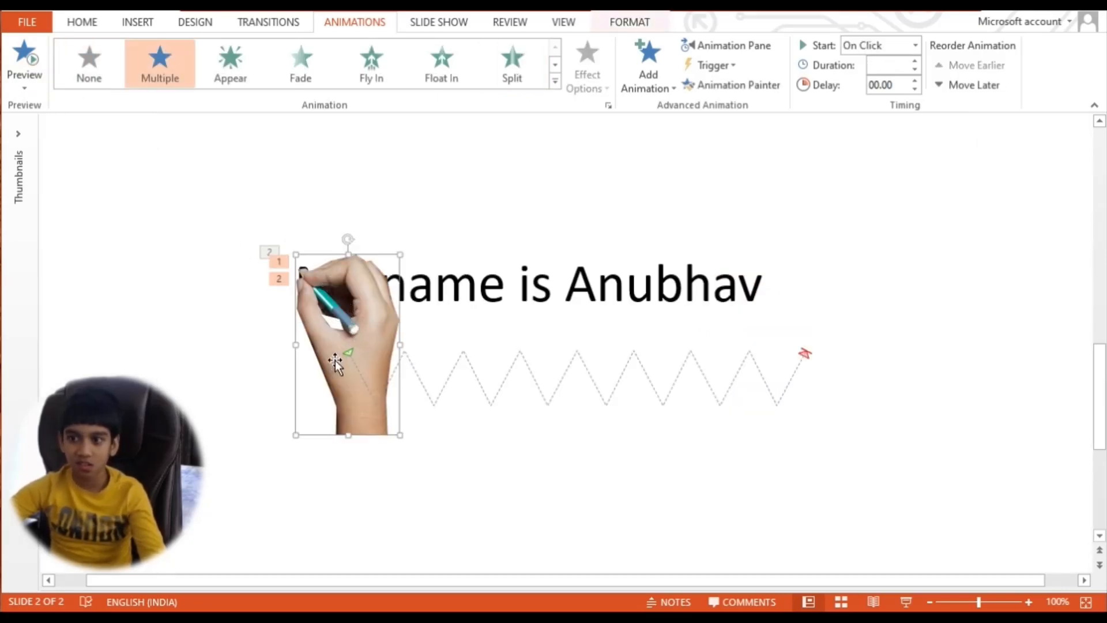
mouse_move(374, 405)
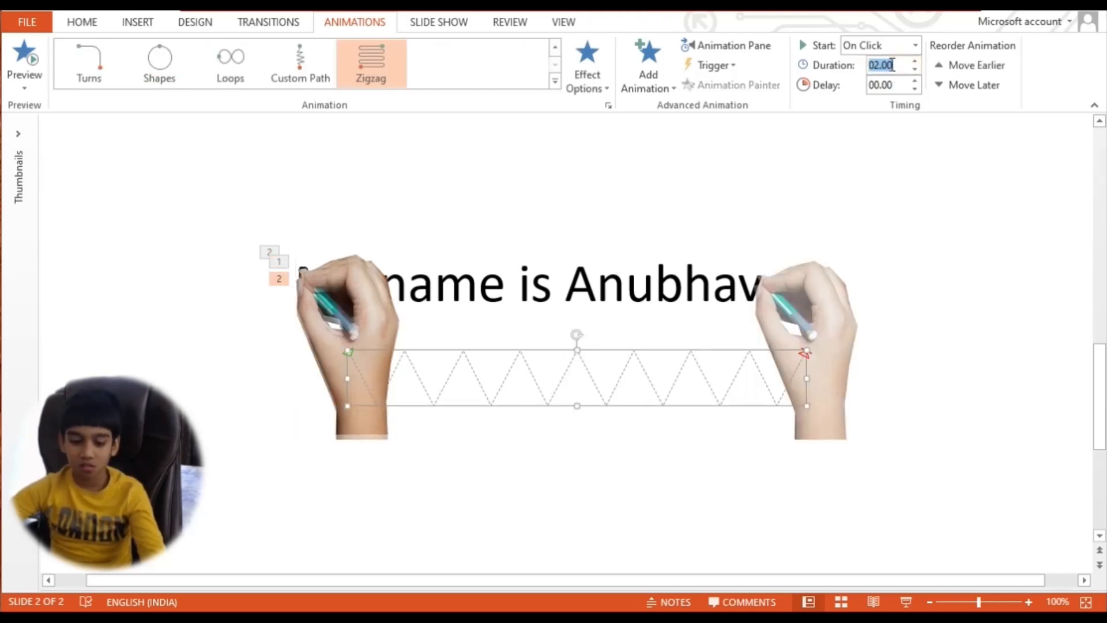
Set the hand's zigzag motion duration to 1.50 seconds and preview the result
type("1.50")
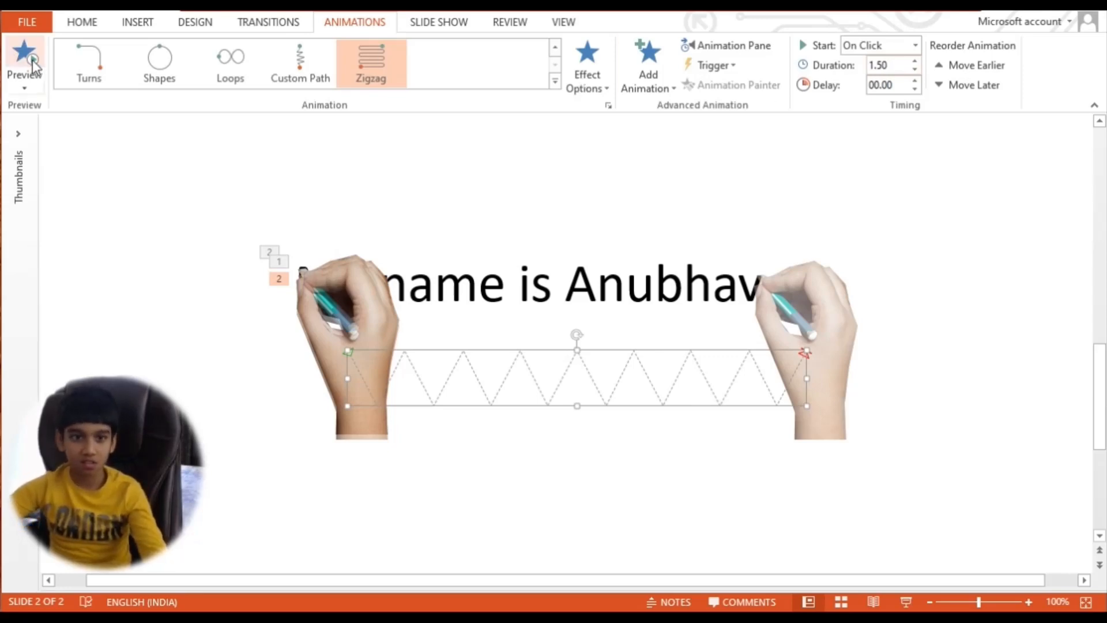
left_click(24, 60)
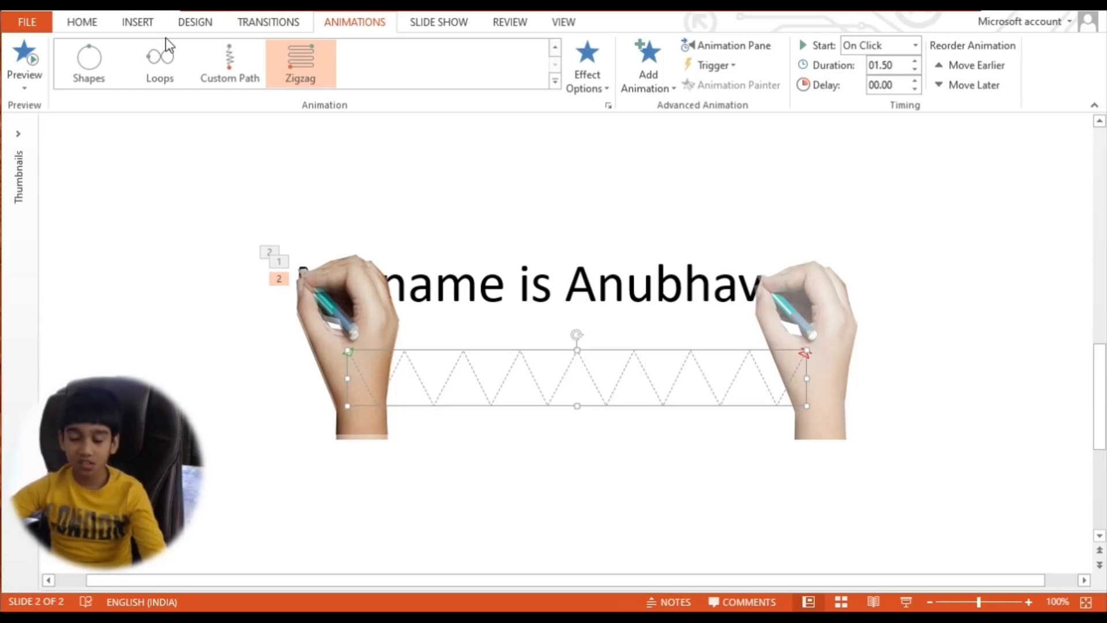
mouse_move(179, 191)
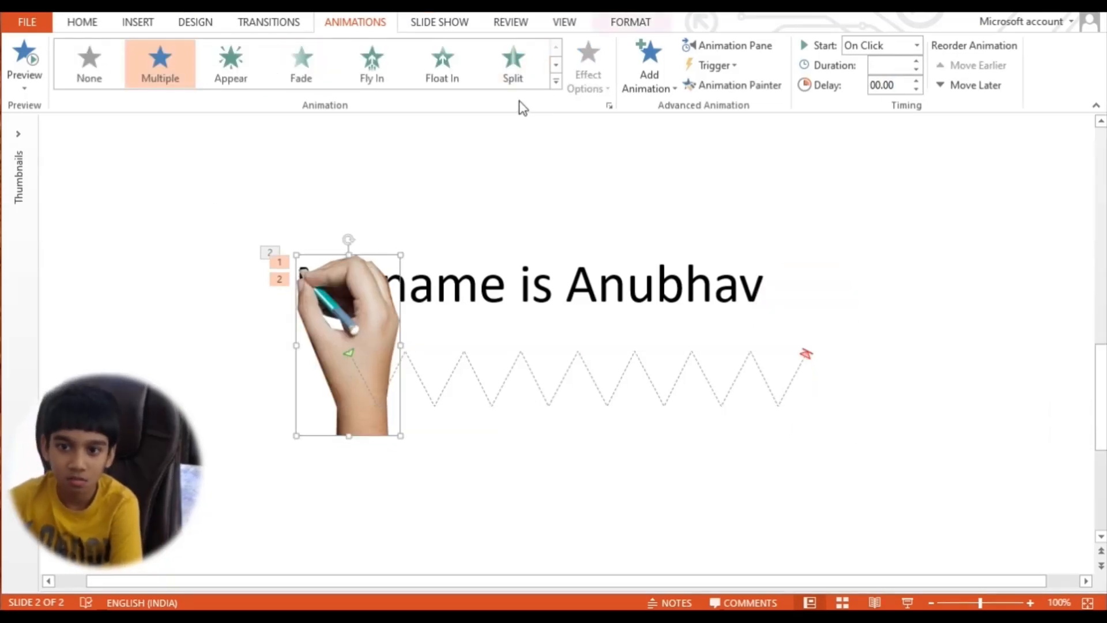
left_click(554, 82)
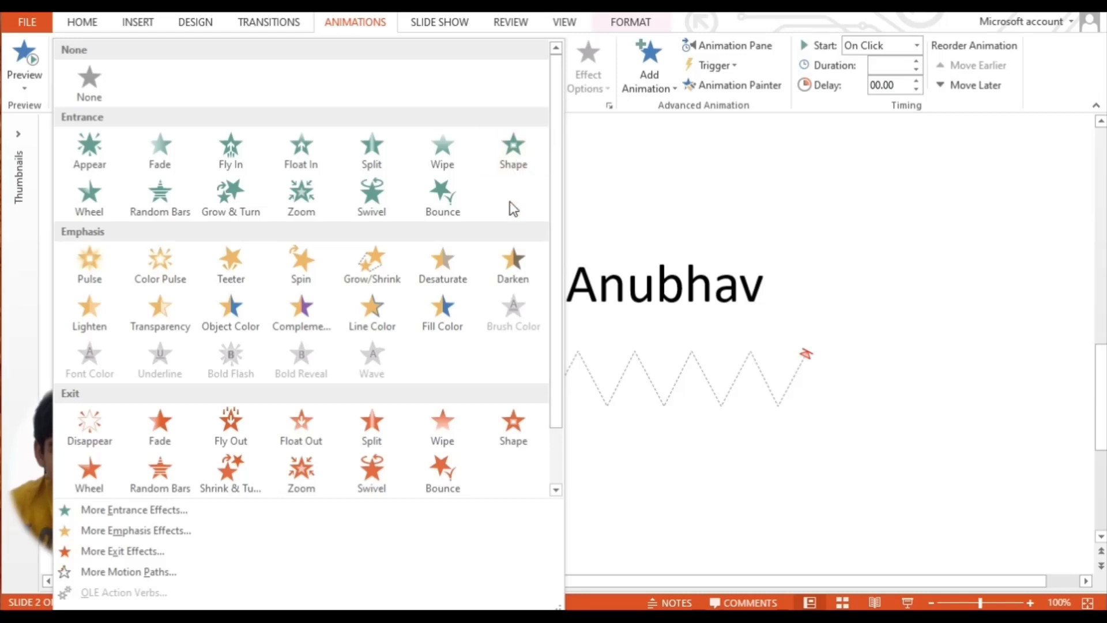
scroll("down", 3)
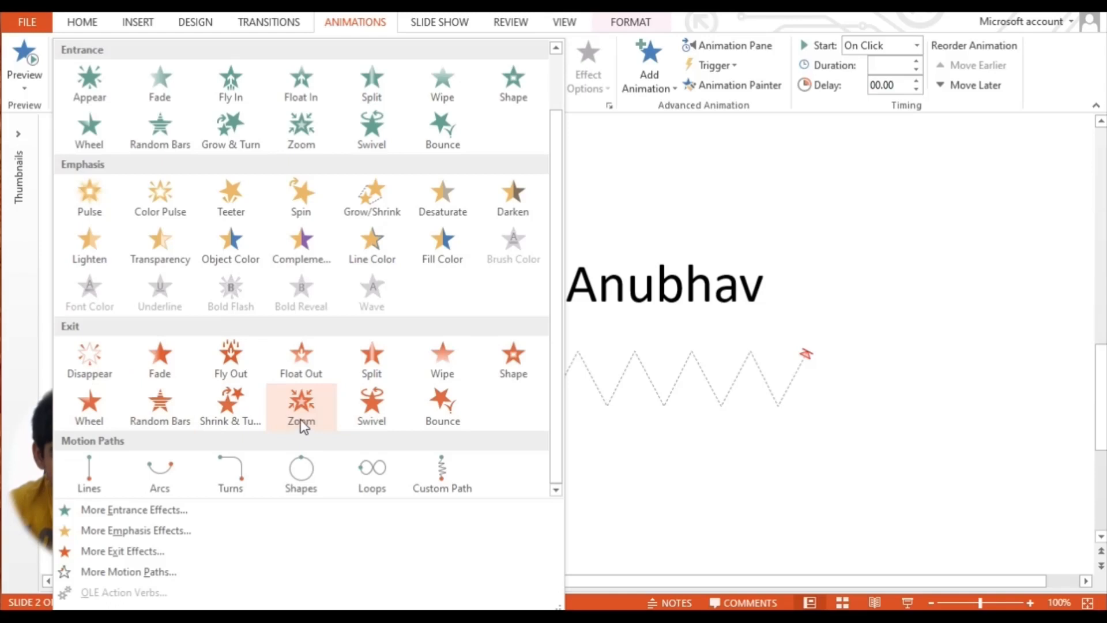
left_click(301, 405)
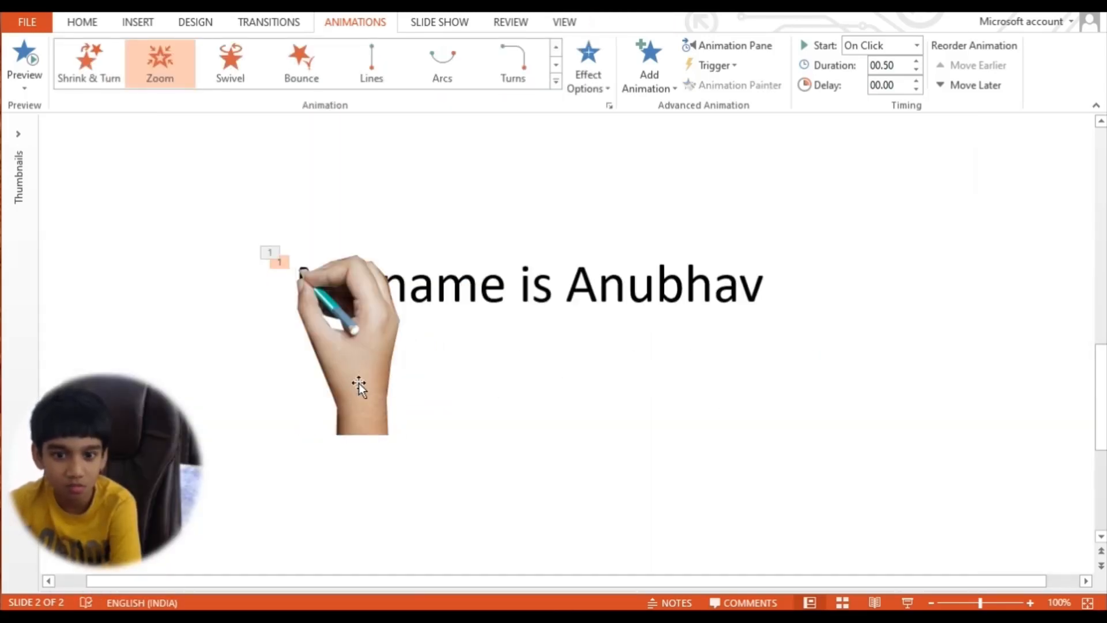
mouse_move(233, 252)
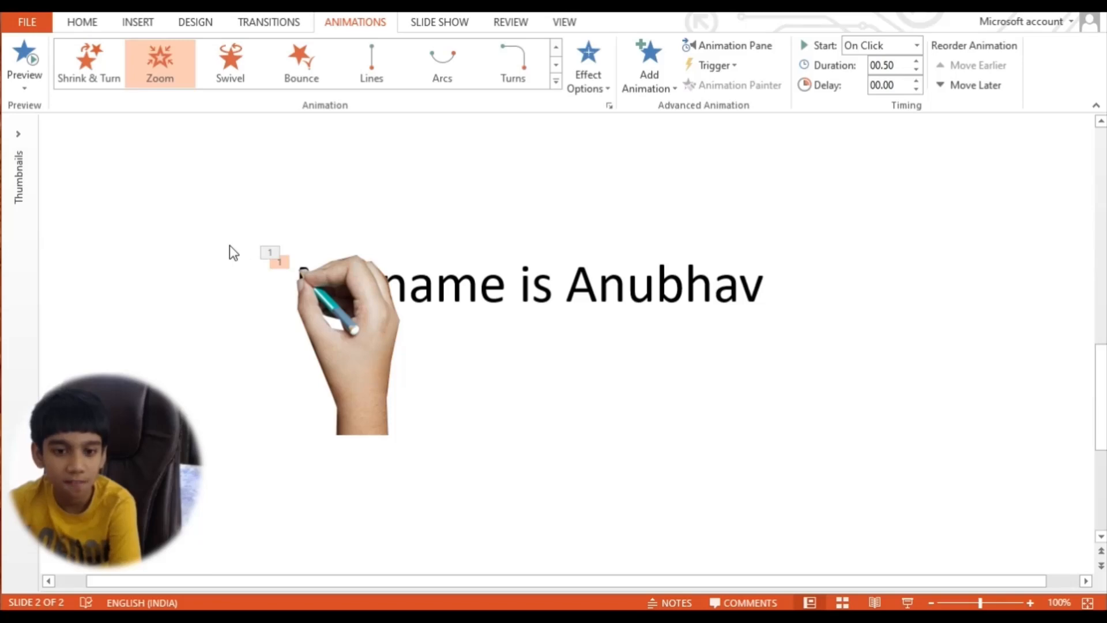
mouse_move(166, 184)
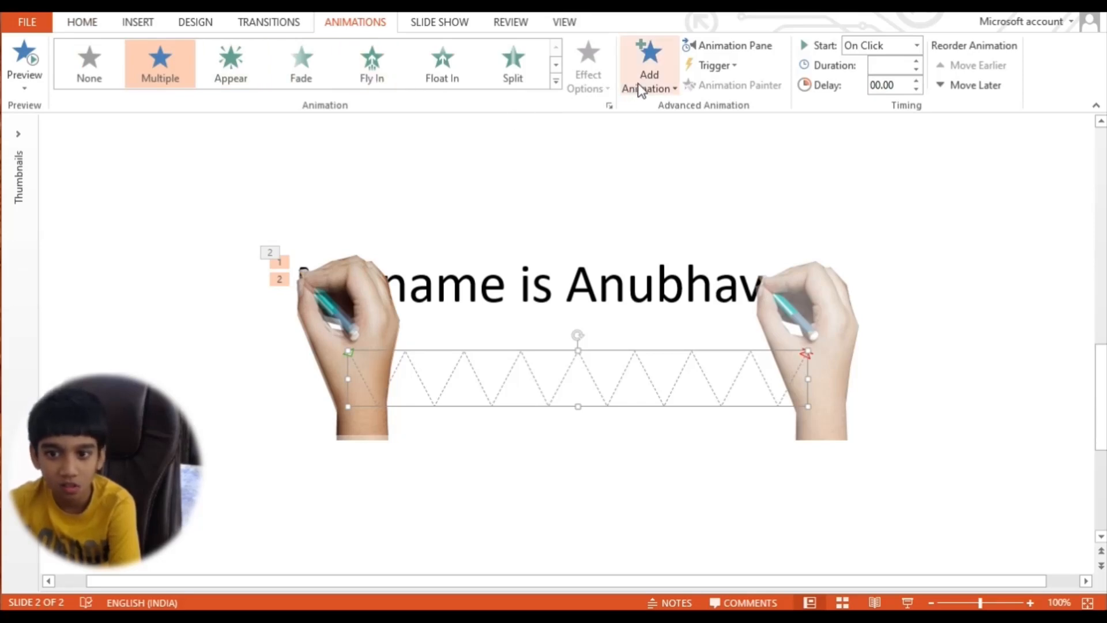
Add a Zoom exit to the hand as a third animation and replay the slide
left_click(648, 64)
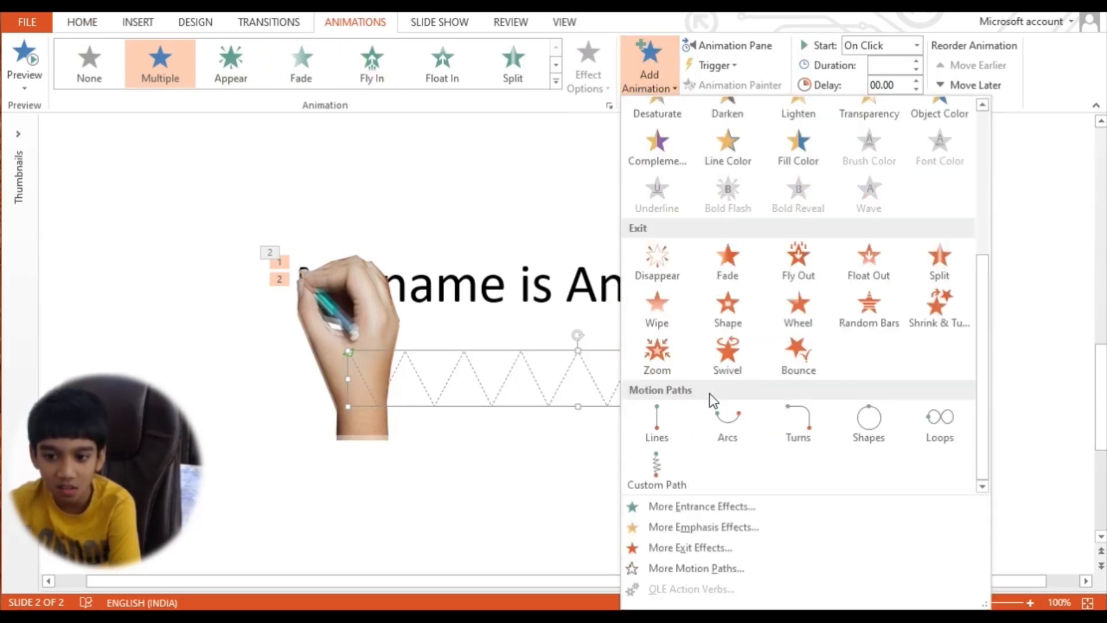
left_click(656, 354)
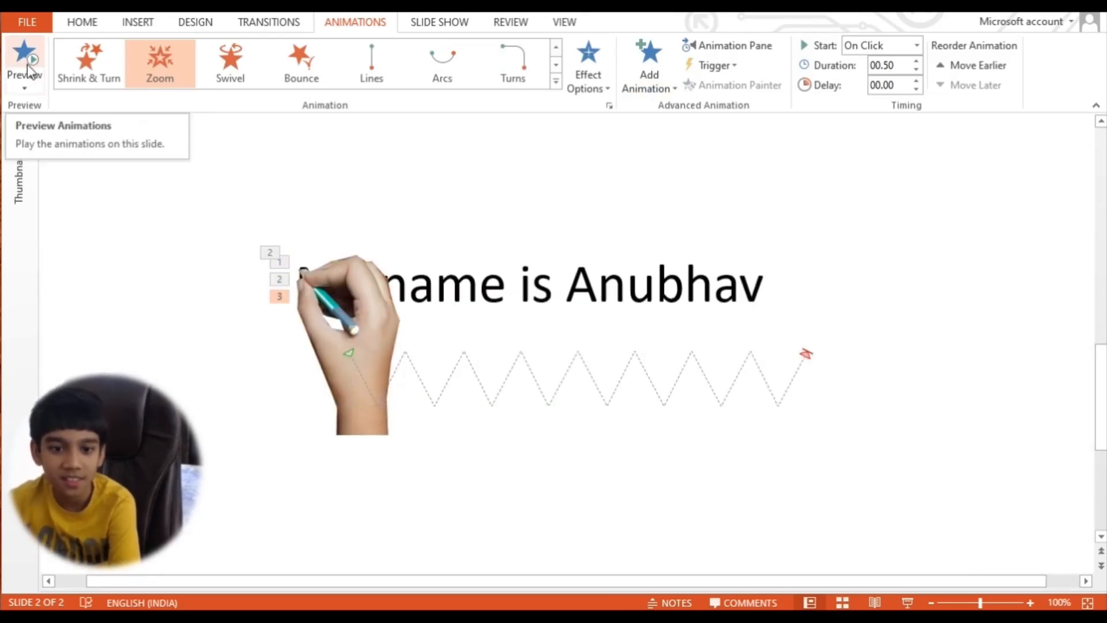
left_click(24, 60)
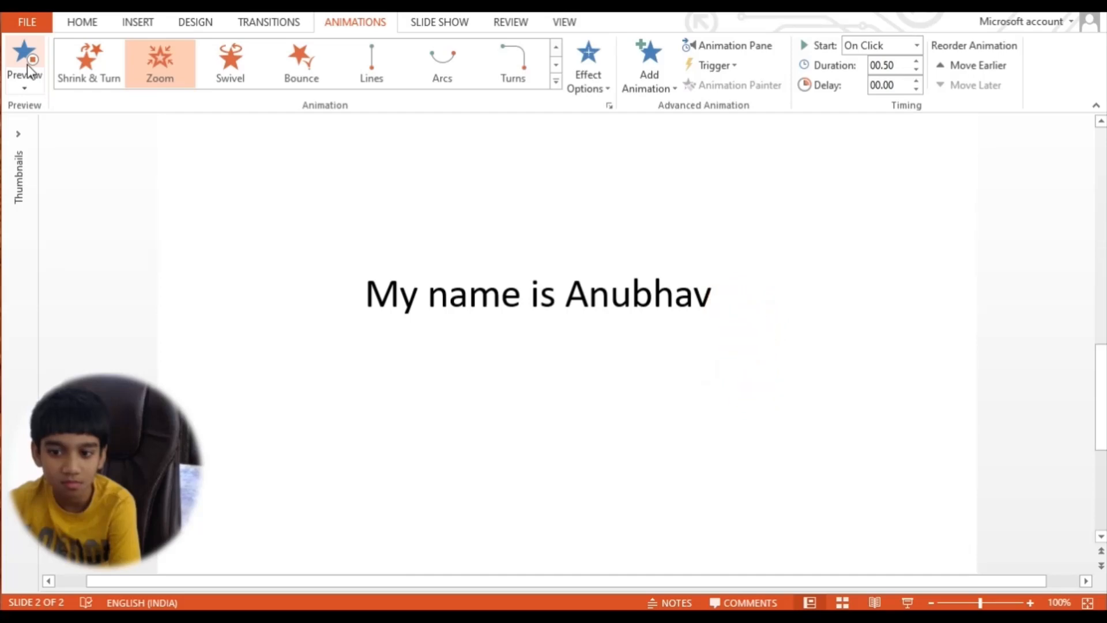
left_click(24, 60)
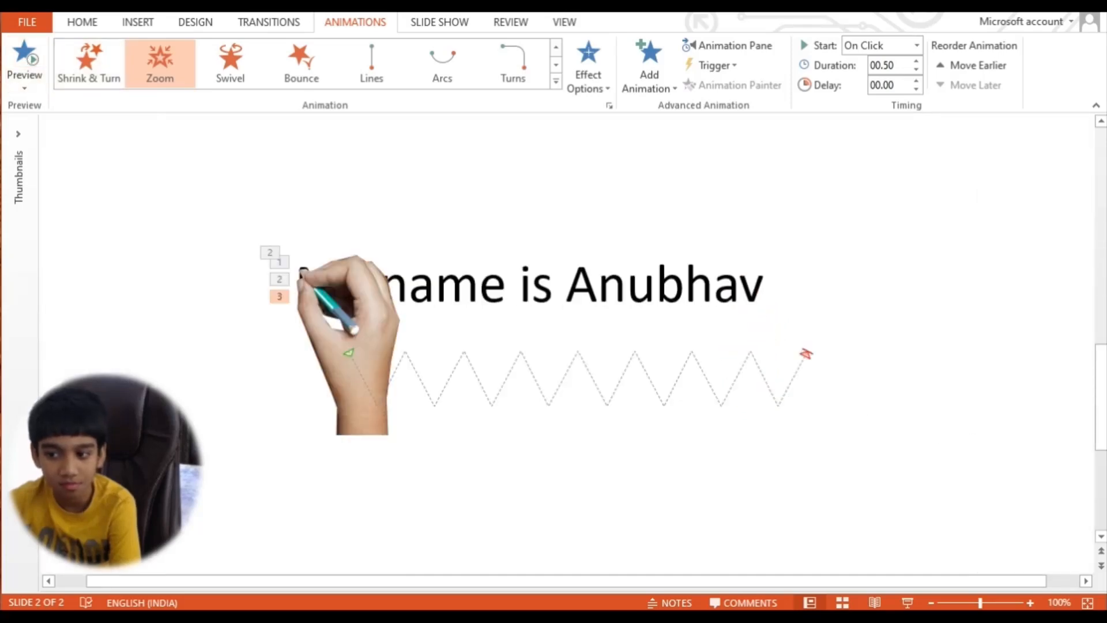
left_click(300, 62)
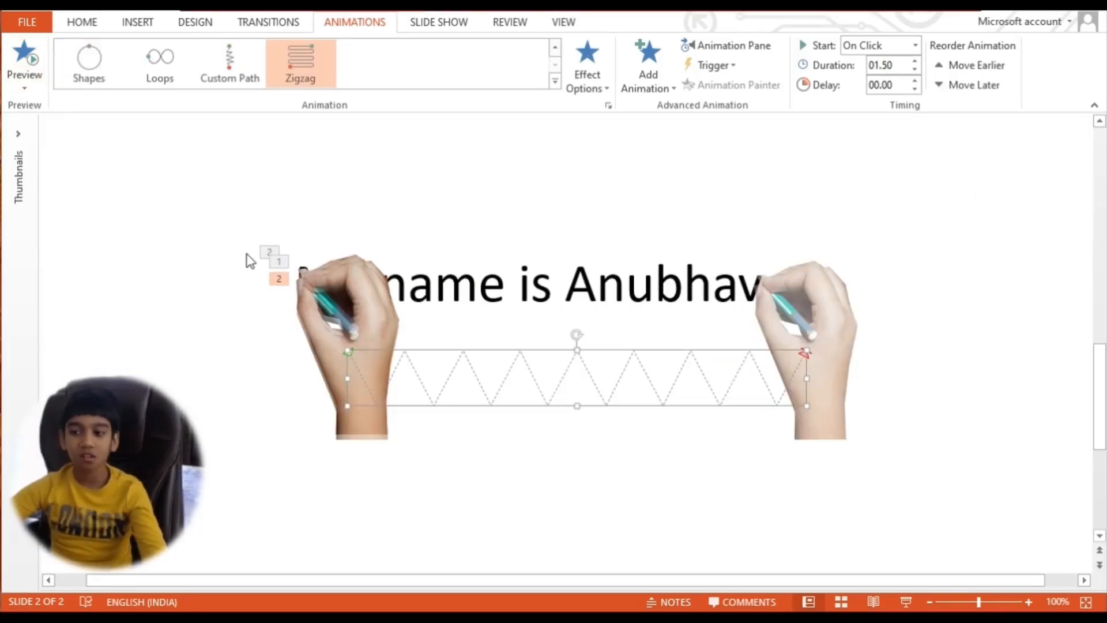